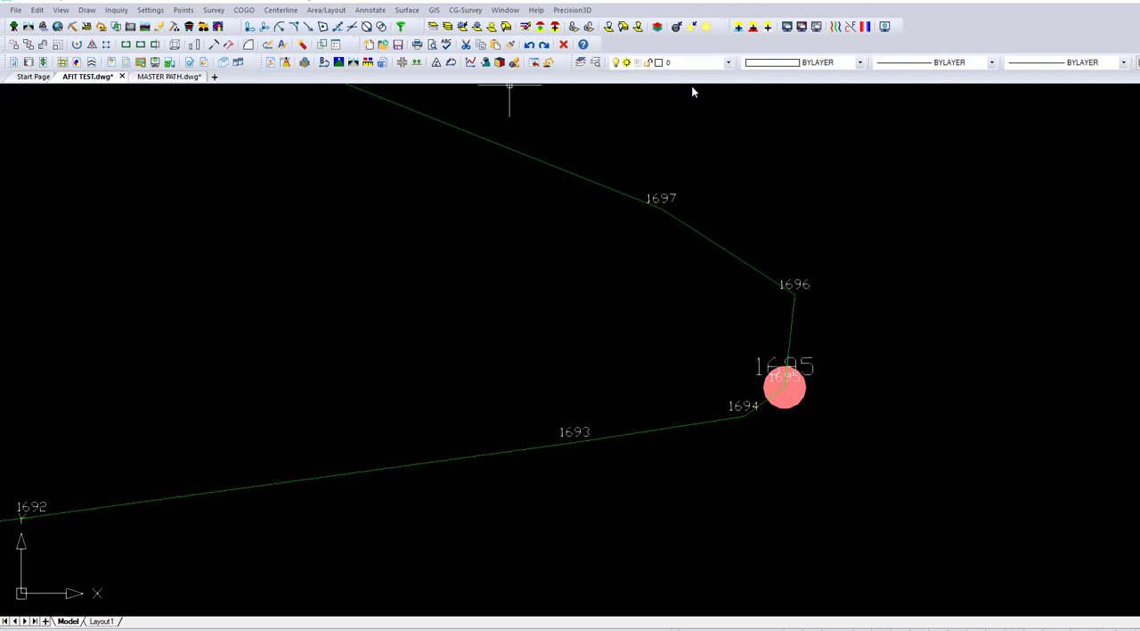
{"action": "mouse_move", "coordinate": [573, 441]}
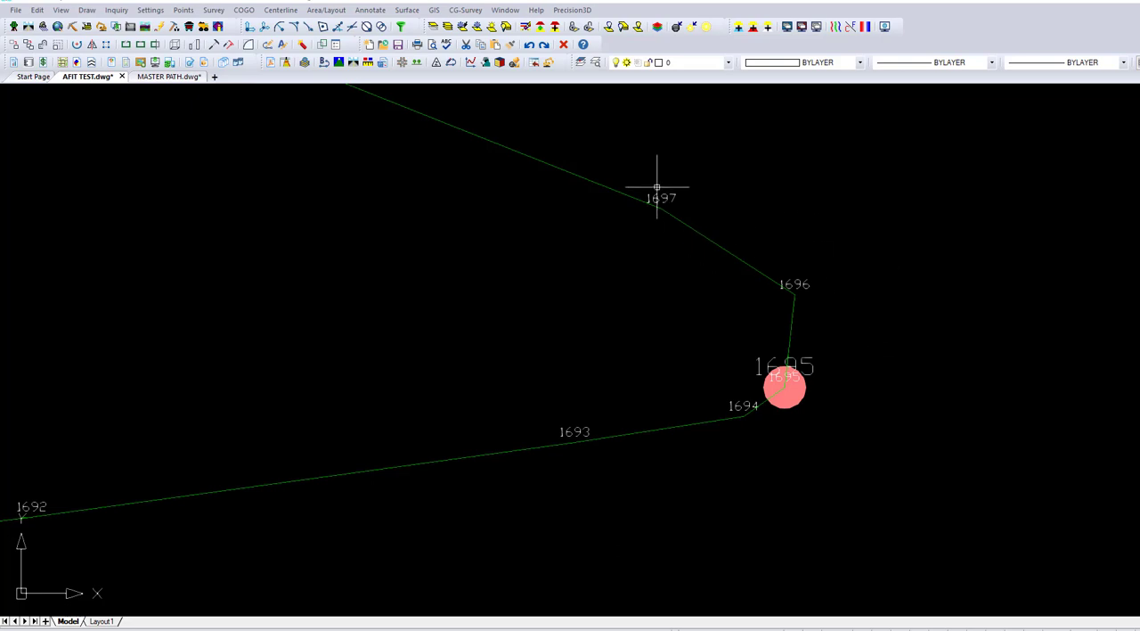
{"action": "mouse_move", "coordinate": [728, 433]}
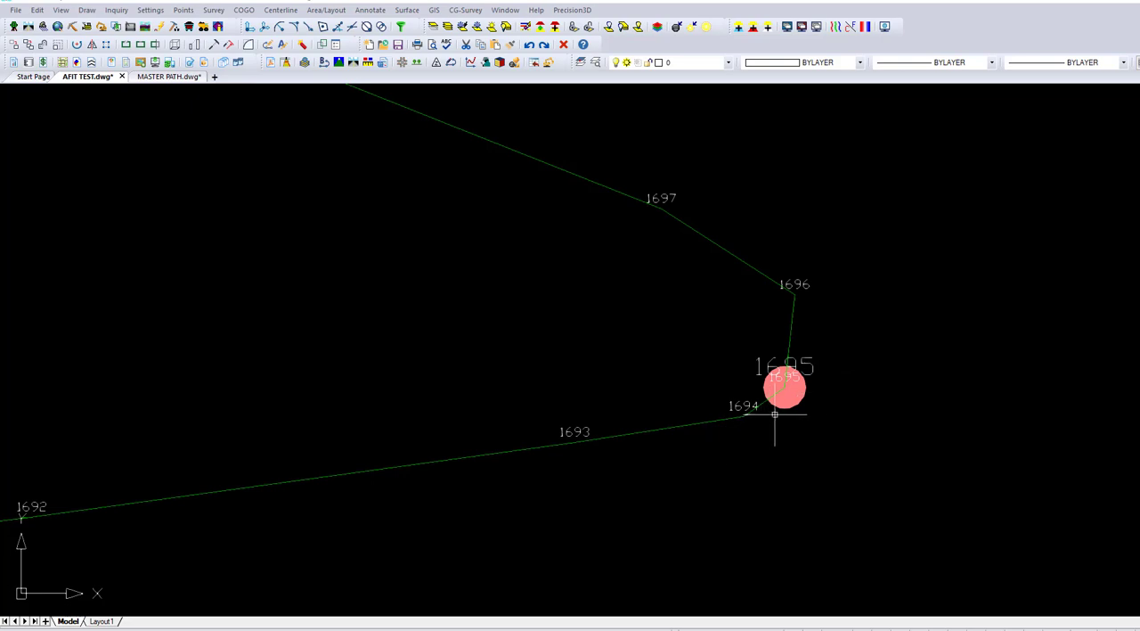
{"action": "mouse_move", "coordinate": [642, 196]}
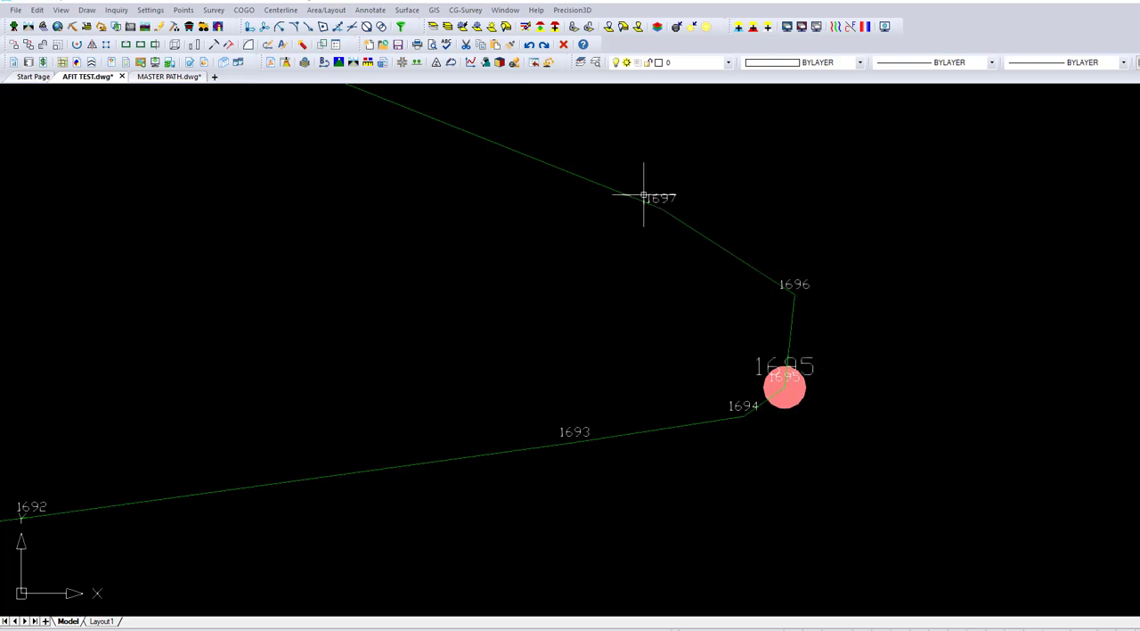
{"action": "mouse_move", "coordinate": [568, 433]}
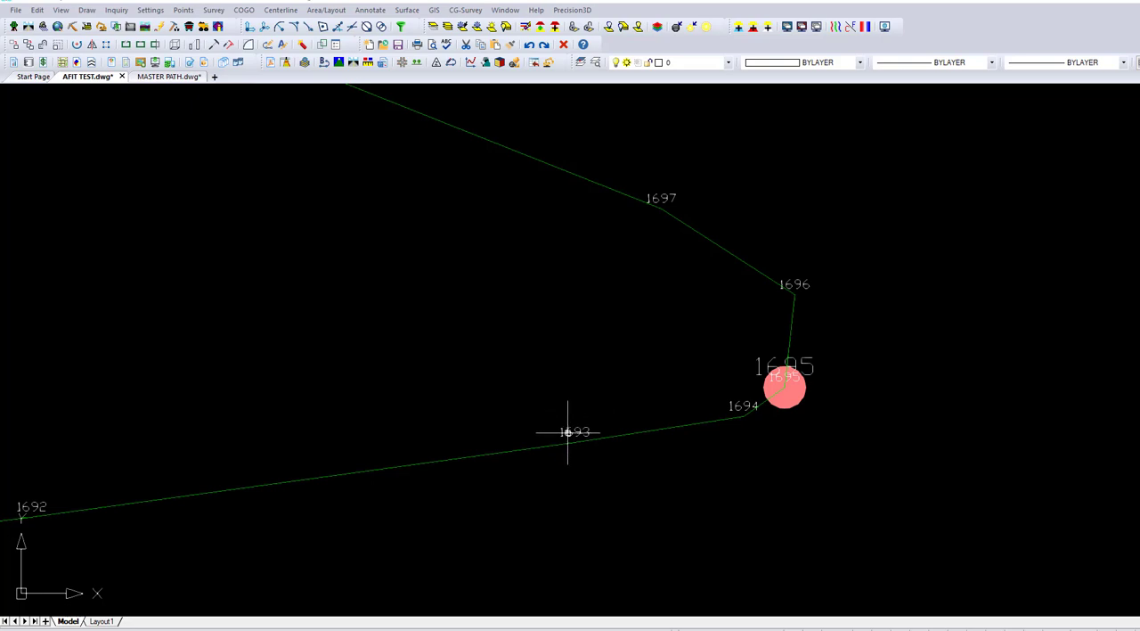
{"action": "mouse_move", "coordinate": [737, 488]}
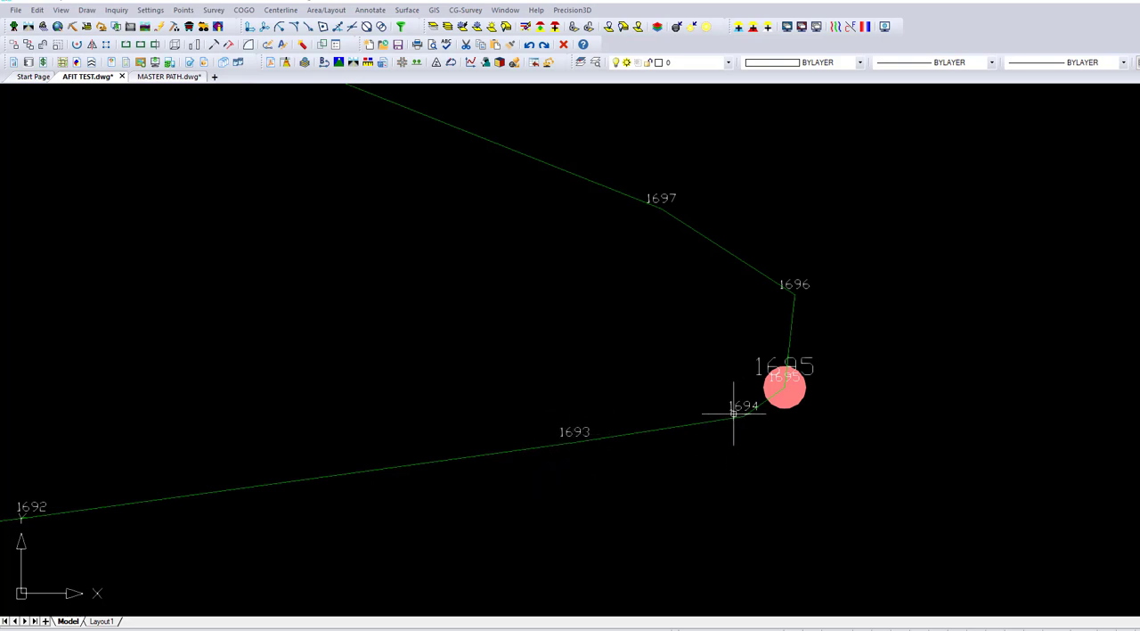
{"action": "mouse_move", "coordinate": [771, 266]}
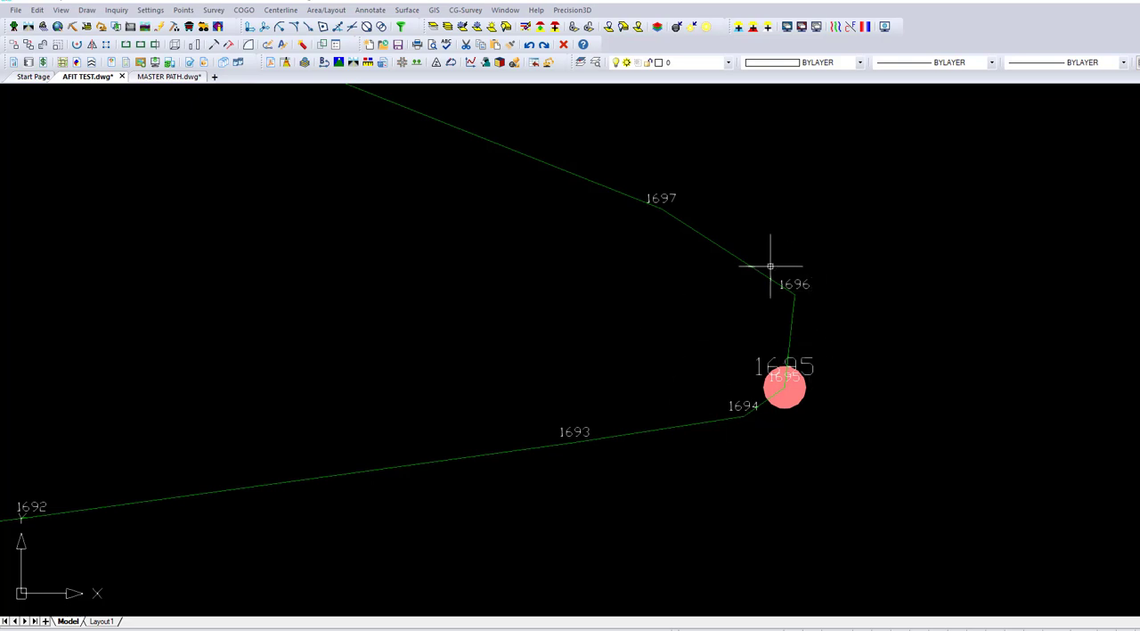
{"action": "mouse_move", "coordinate": [686, 224]}
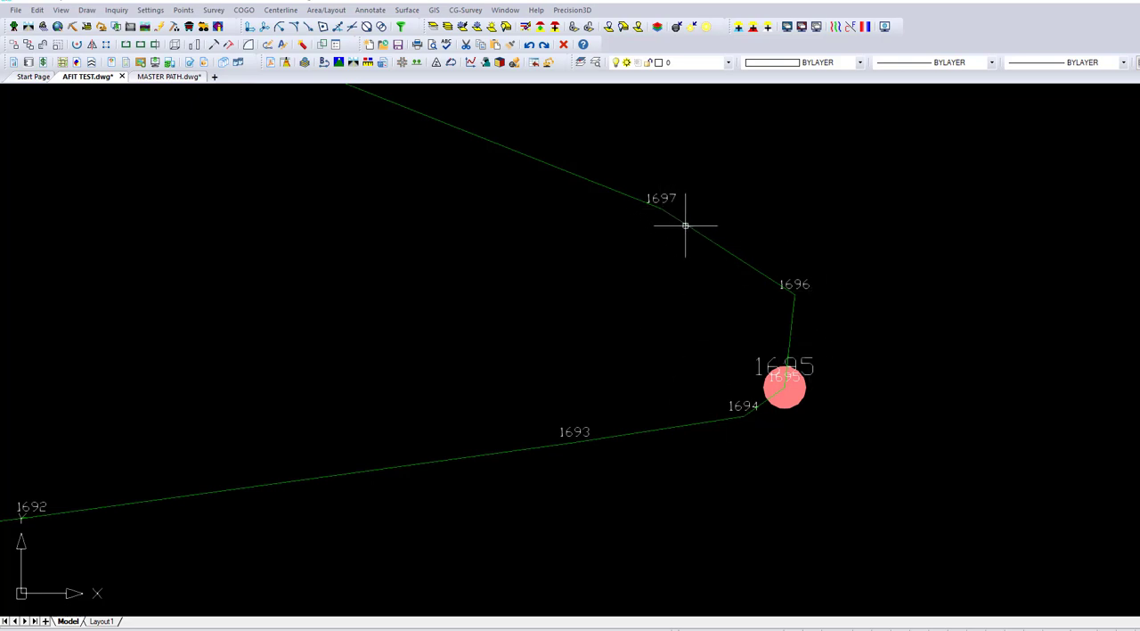
{"action": "mouse_move", "coordinate": [763, 410]}
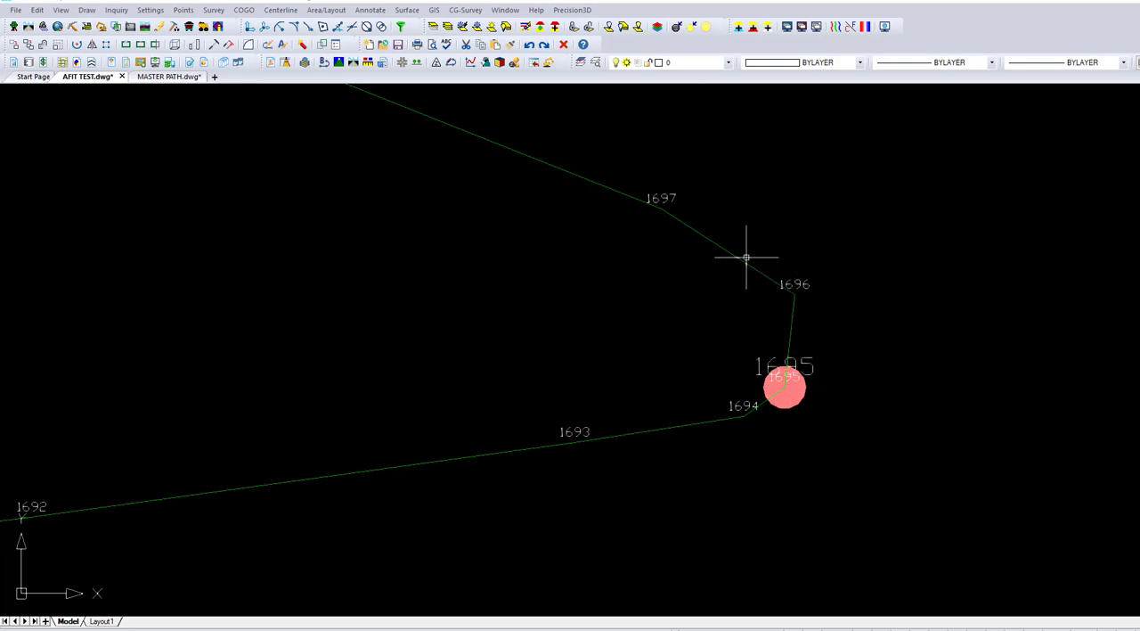
{"action": "mouse_move", "coordinate": [806, 293]}
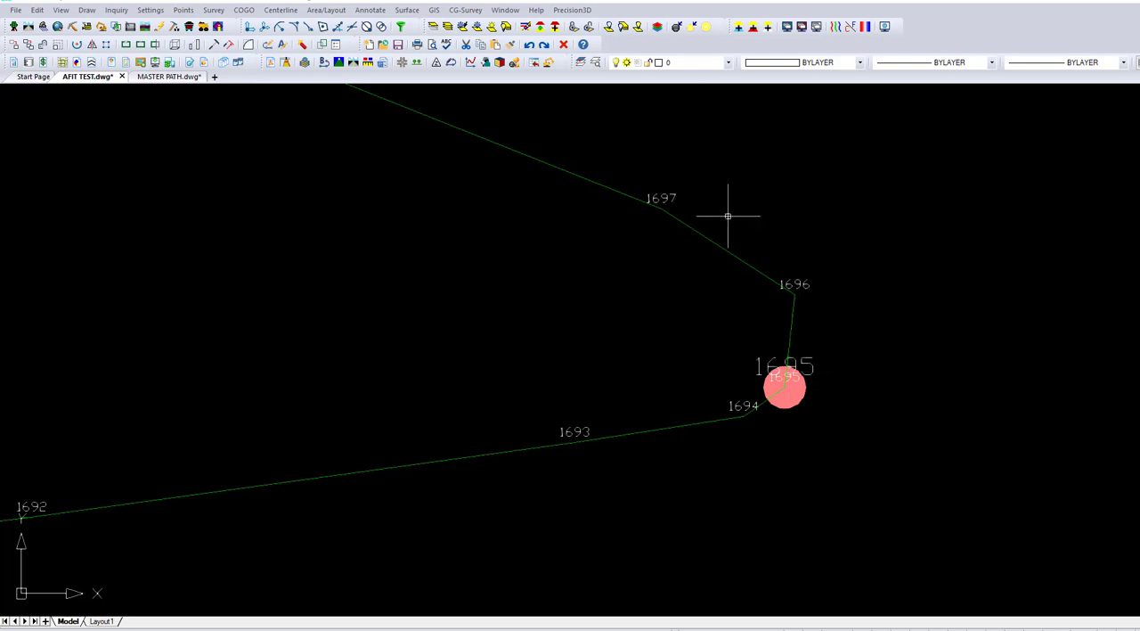
{"action": "mouse_move", "coordinate": [1014, 452]}
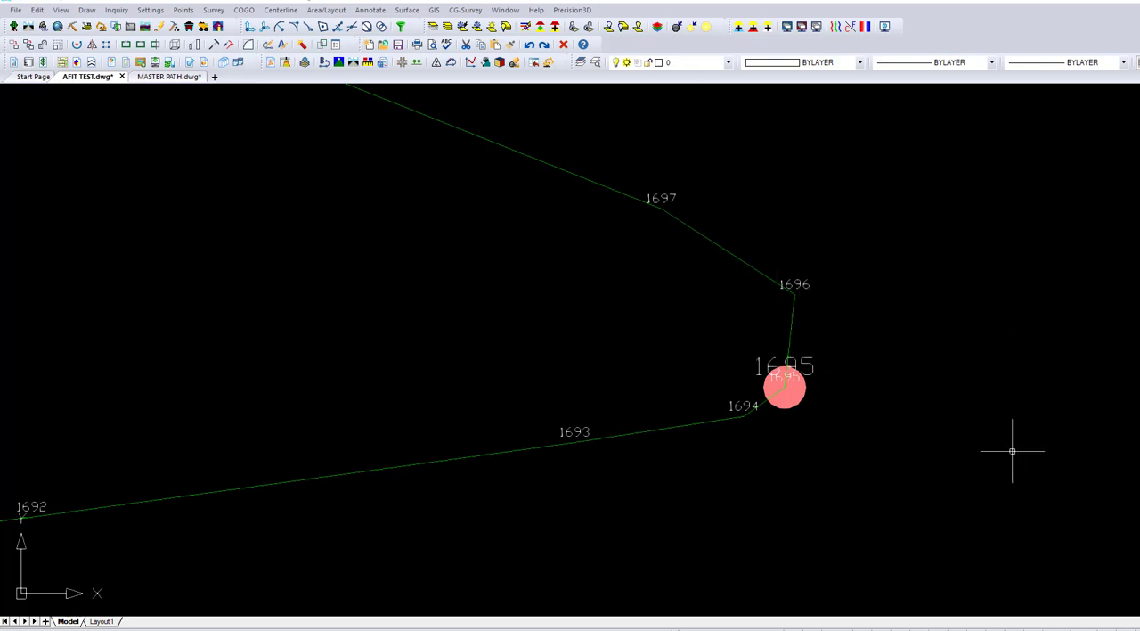
{"action": "mouse_move", "coordinate": [1032, 439]}
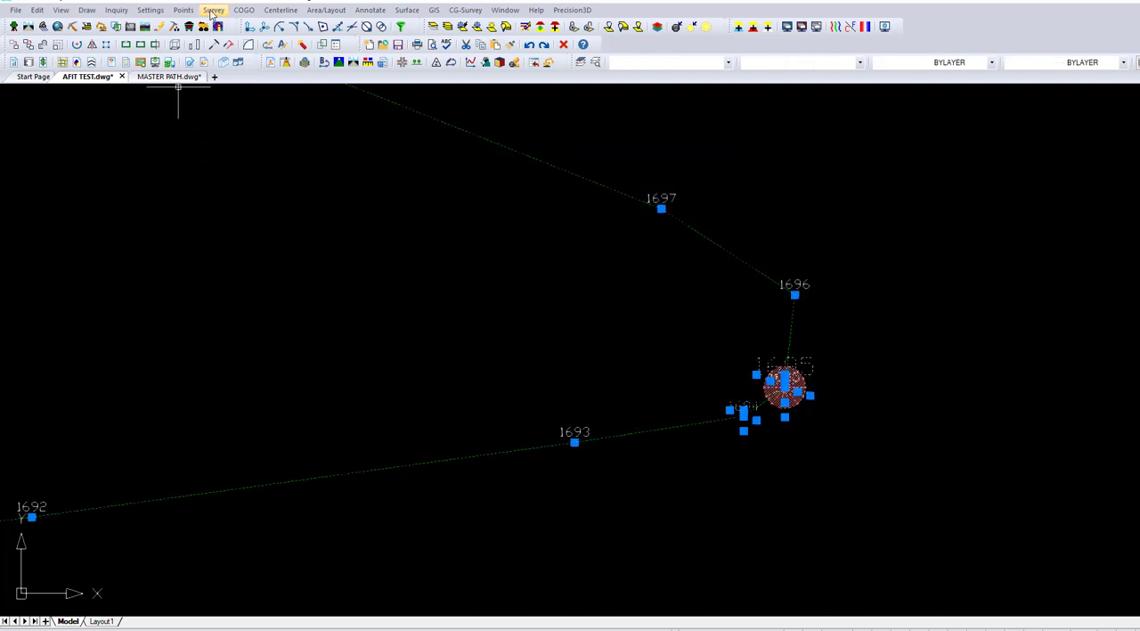
- Open the Coordinate Data Sheet for AFIT TEST.crd from the Points menu
{"action": "left_click", "coordinate": [182, 9]}
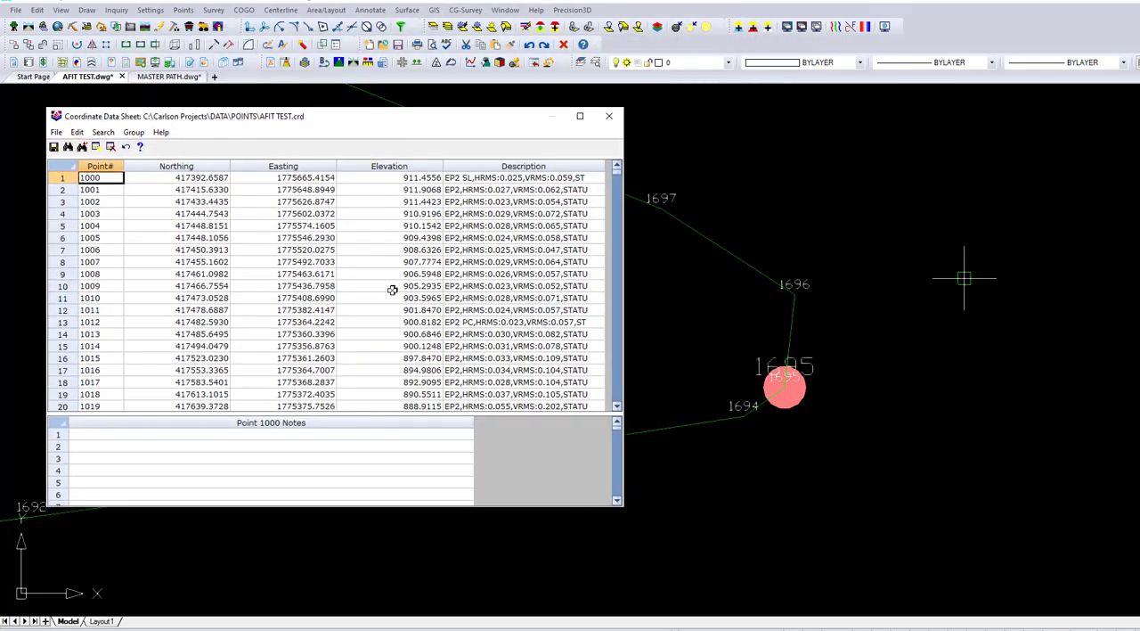
- Find point 1694, change its description to 'ep4 PC', and save and exit the sheet
{"action": "left_click", "coordinate": [89, 178]}
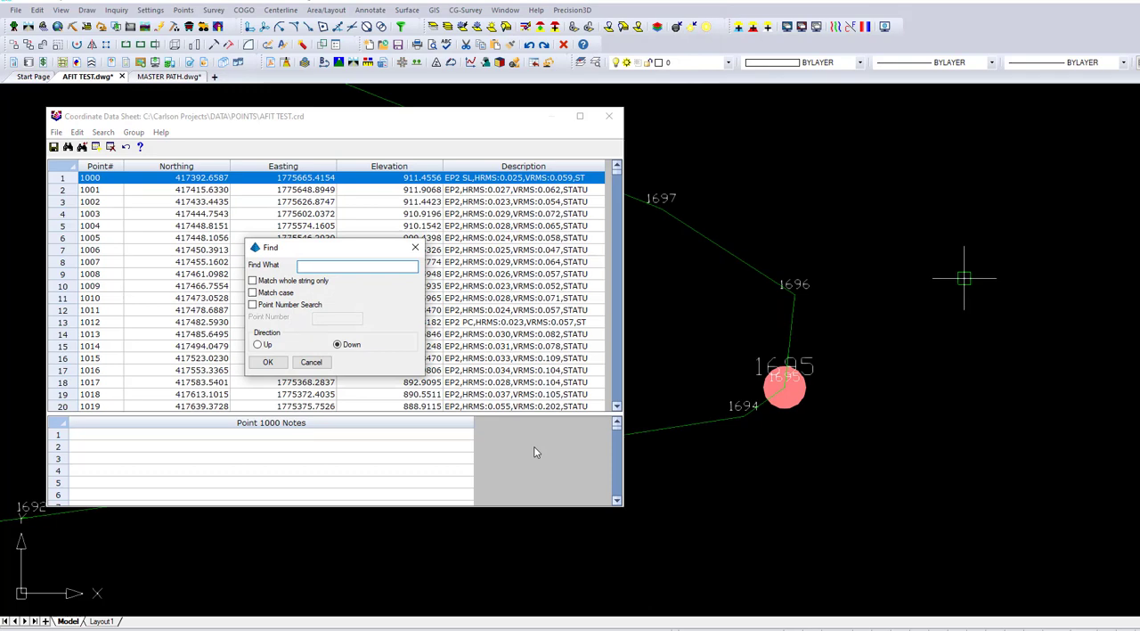
{"action": "type", "text": "1694"}
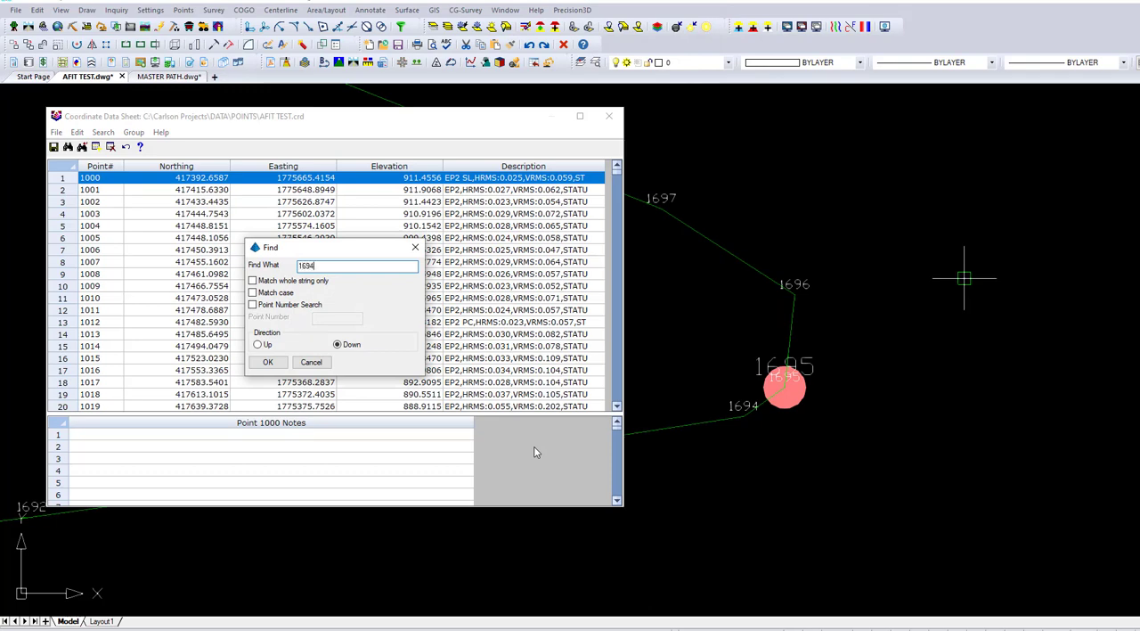
{"action": "left_click", "coordinate": [269, 362]}
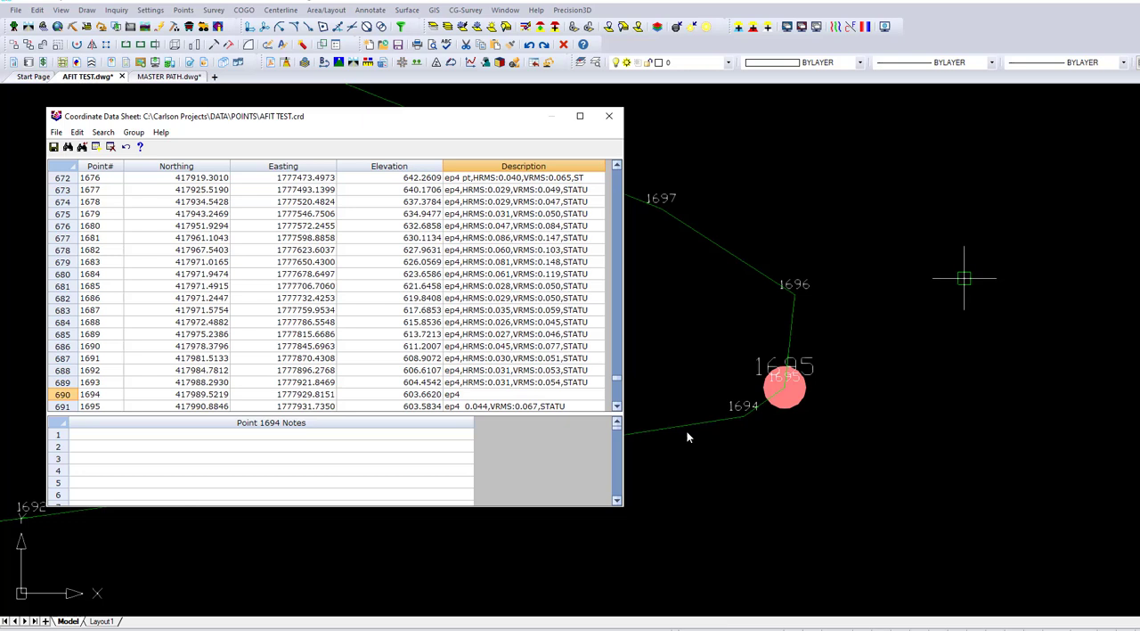
{"action": "type", "text": "PC"}
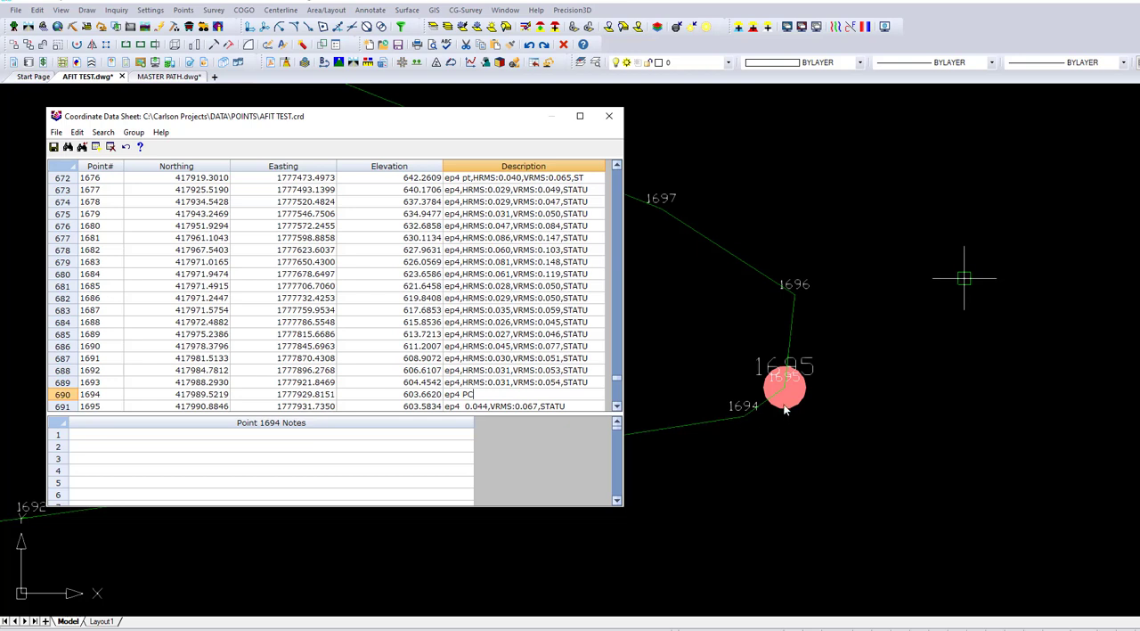
{"action": "mouse_move", "coordinate": [800, 301]}
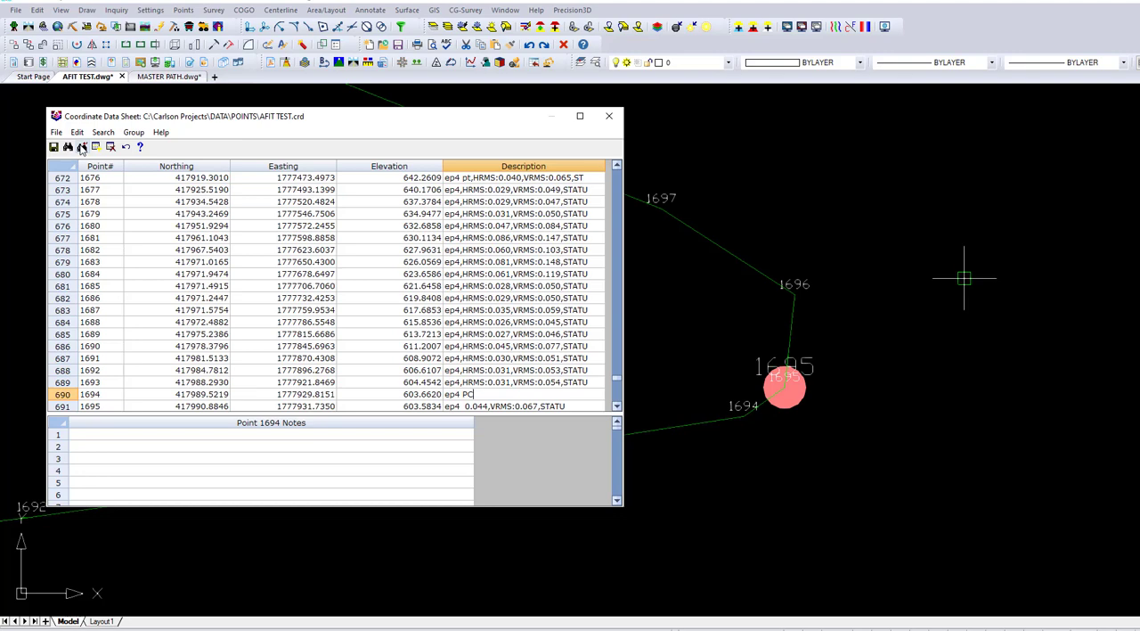
{"action": "left_click", "coordinate": [55, 132]}
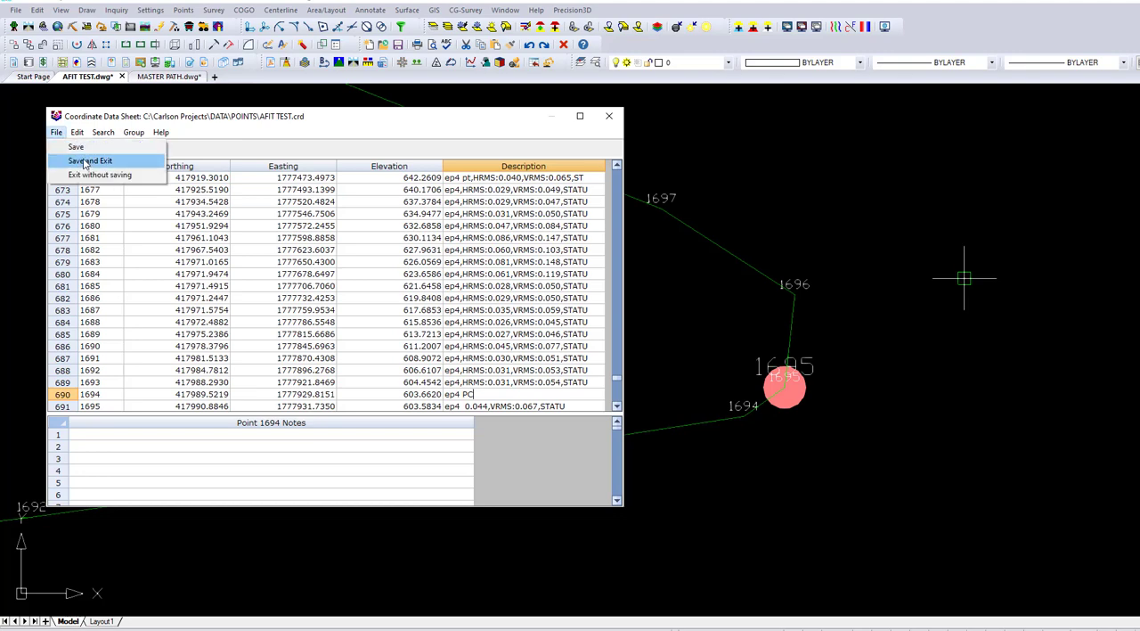
{"action": "left_click", "coordinate": [89, 161]}
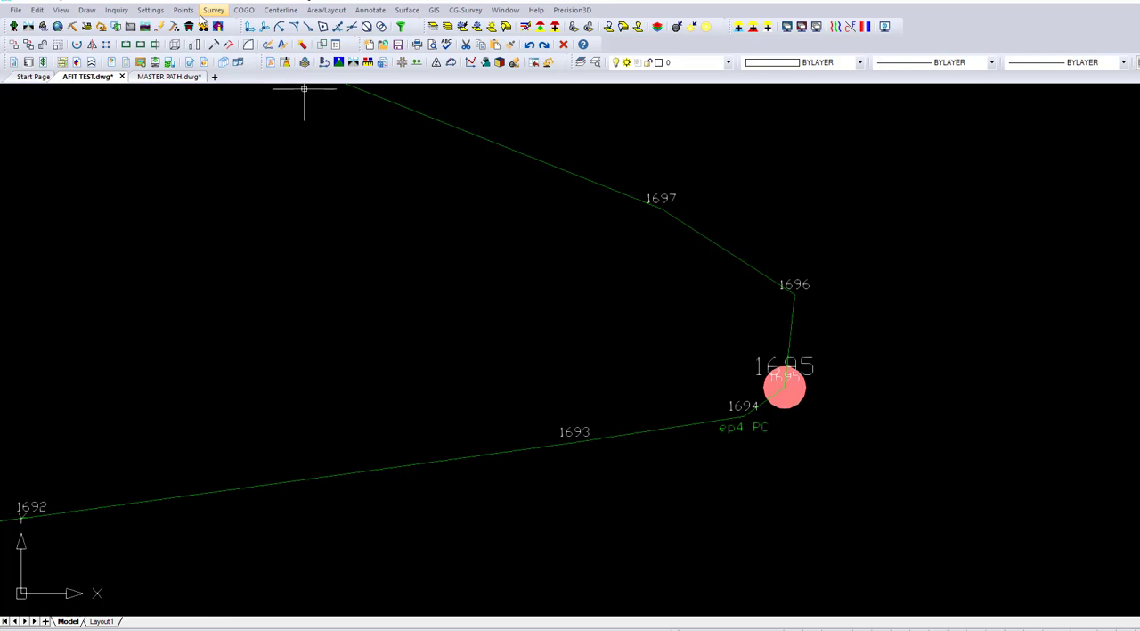
- Run Draw Field to Finish for points 1-1762 with points, lines and symbols enabled
{"action": "left_click", "coordinate": [213, 10]}
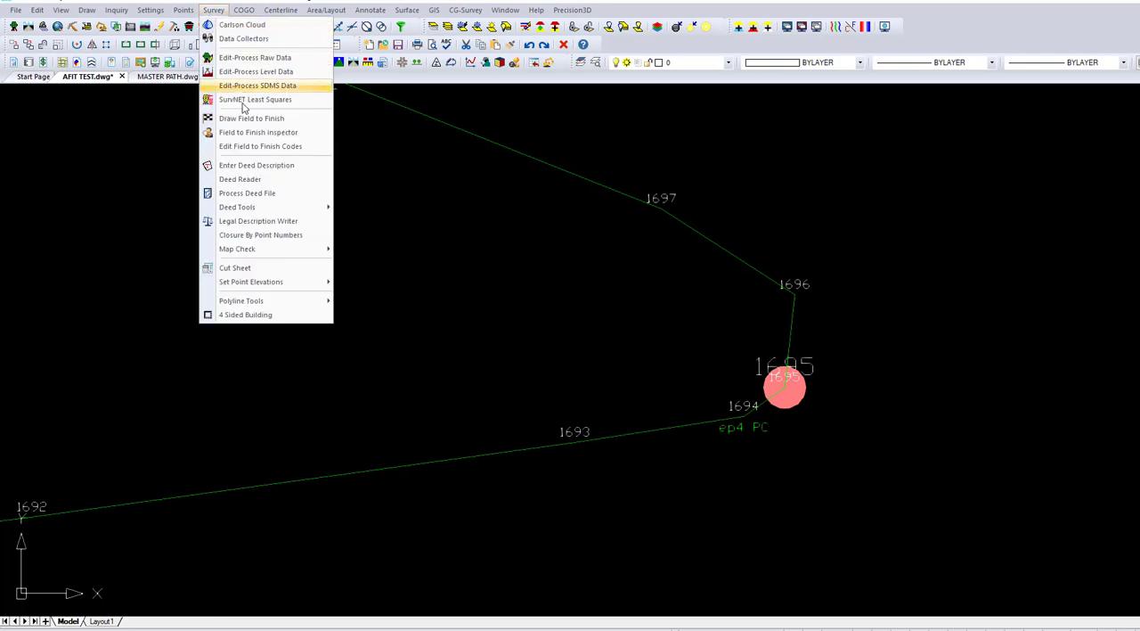
{"action": "left_click", "coordinate": [252, 118]}
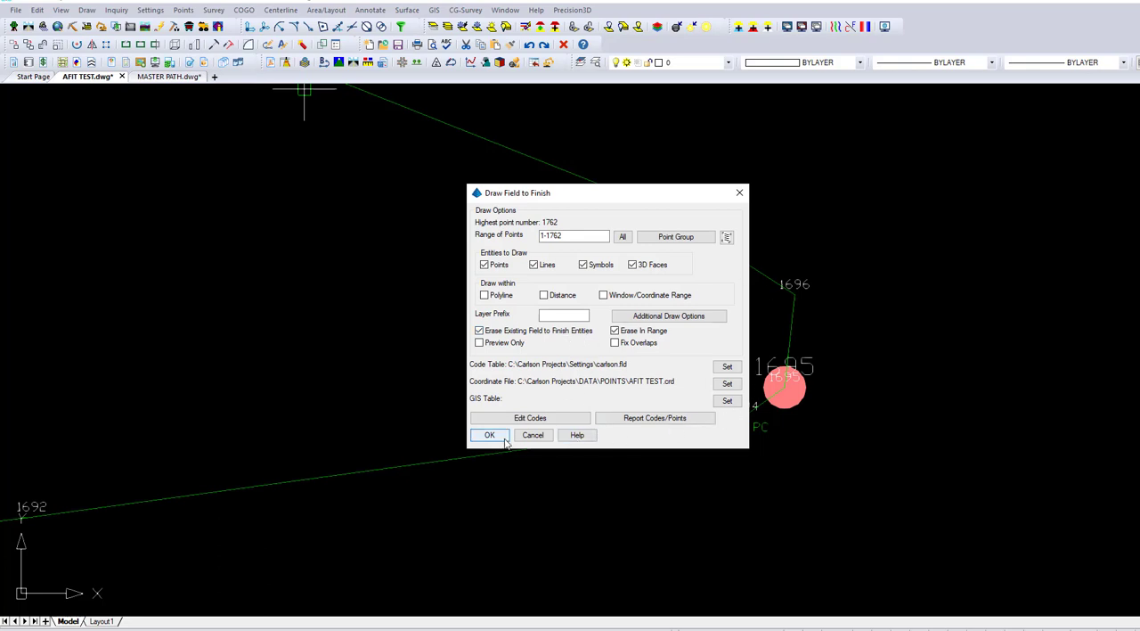
{"action": "left_click", "coordinate": [488, 435]}
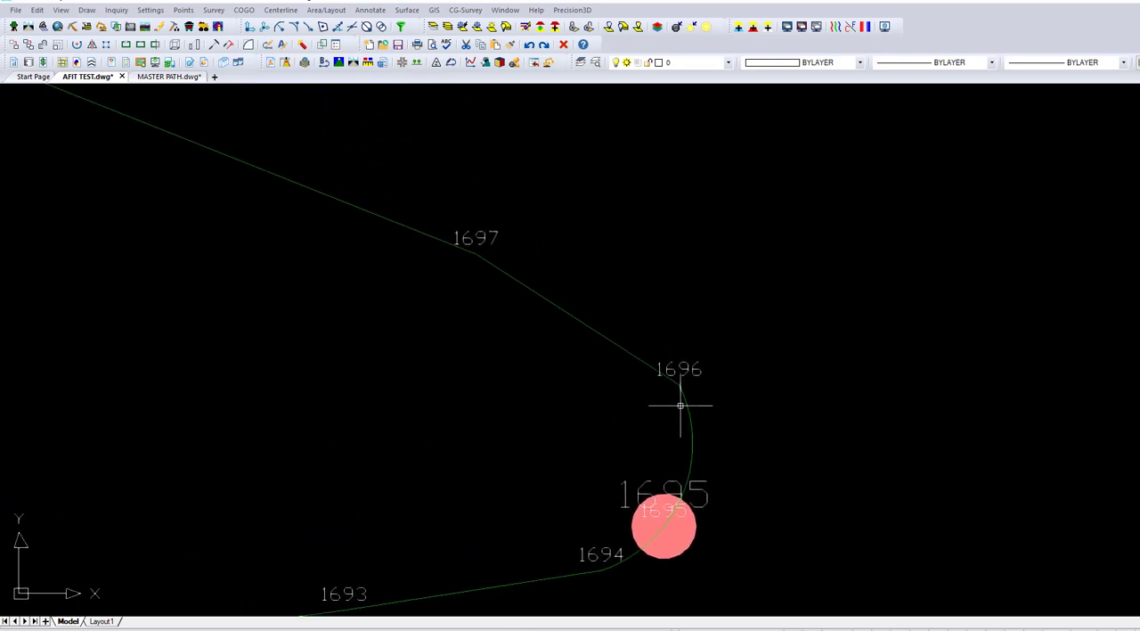
{"action": "mouse_move", "coordinate": [527, 309]}
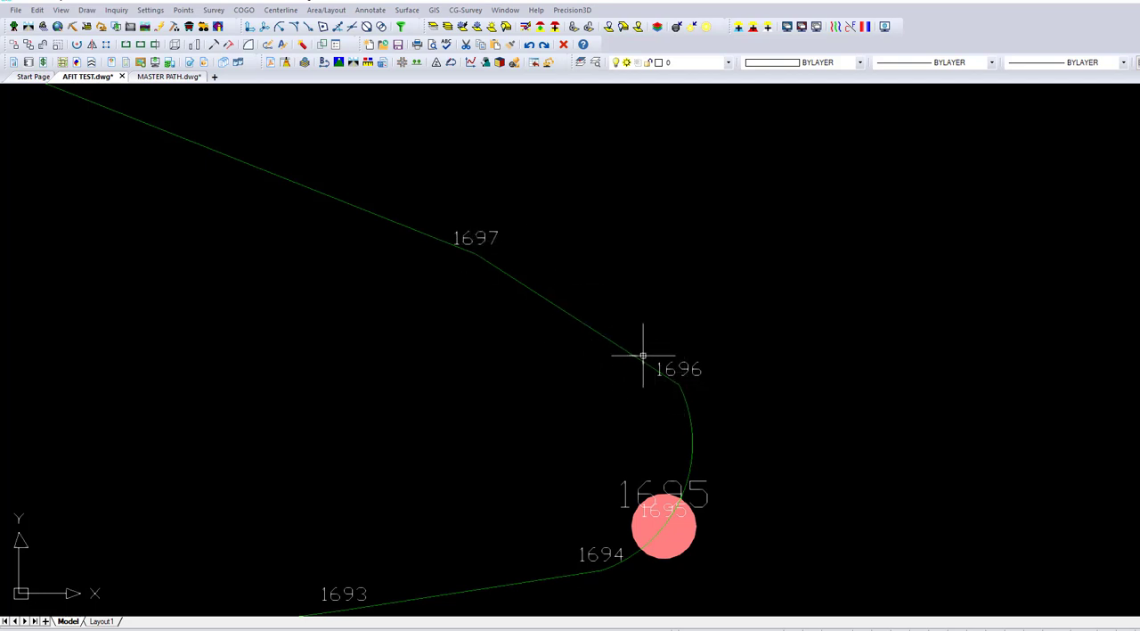
{"action": "mouse_move", "coordinate": [646, 571]}
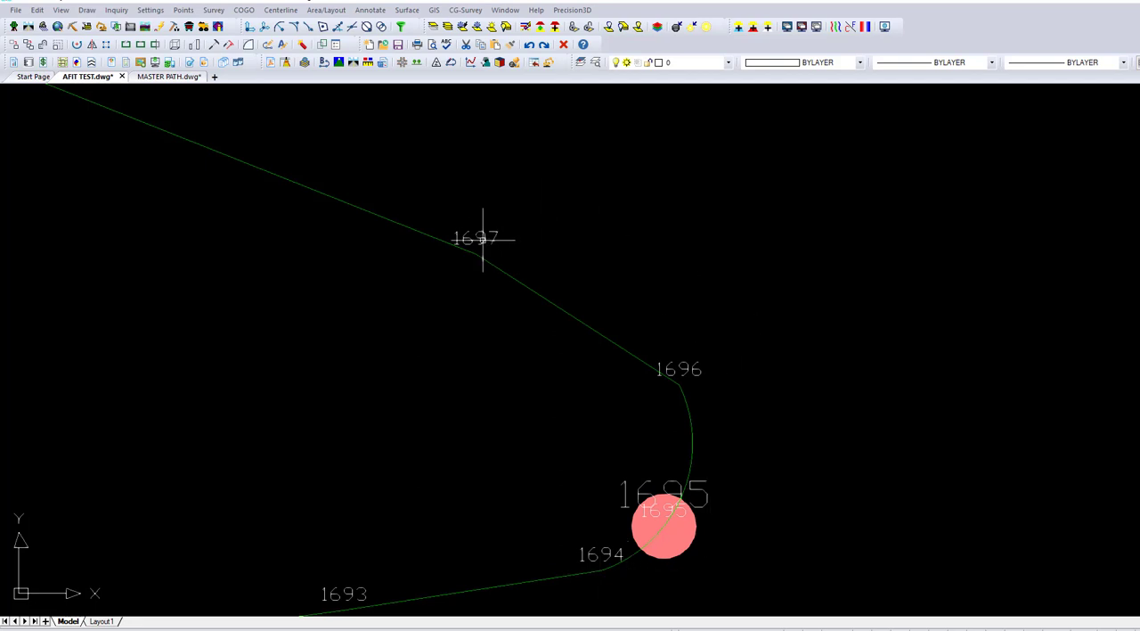
{"action": "mouse_move", "coordinate": [475, 262]}
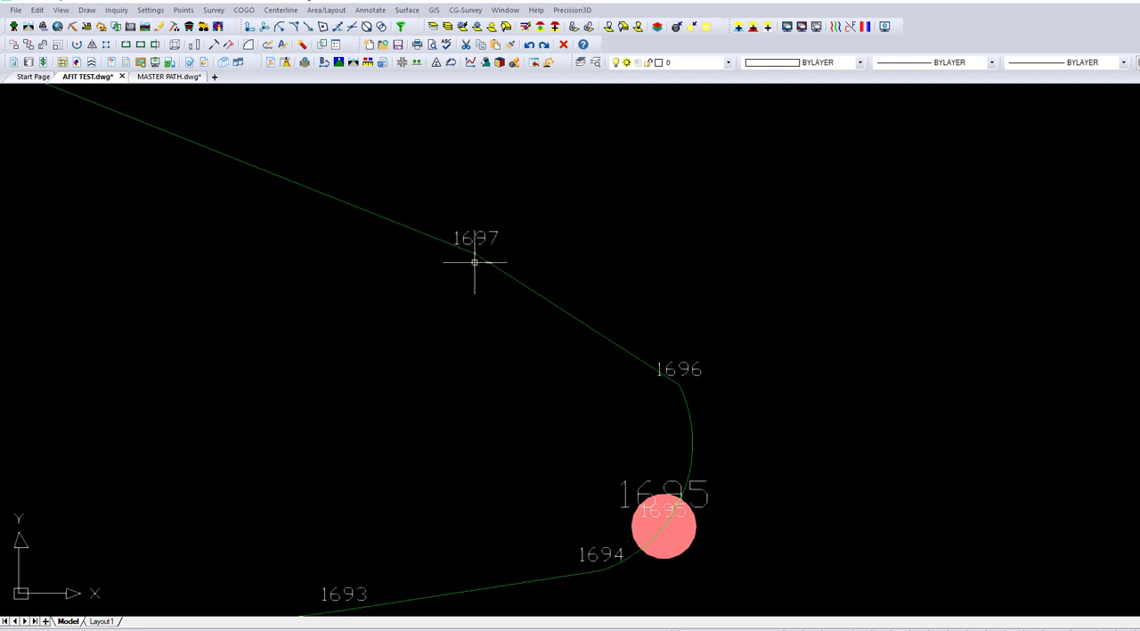
{"action": "mouse_move", "coordinate": [910, 381]}
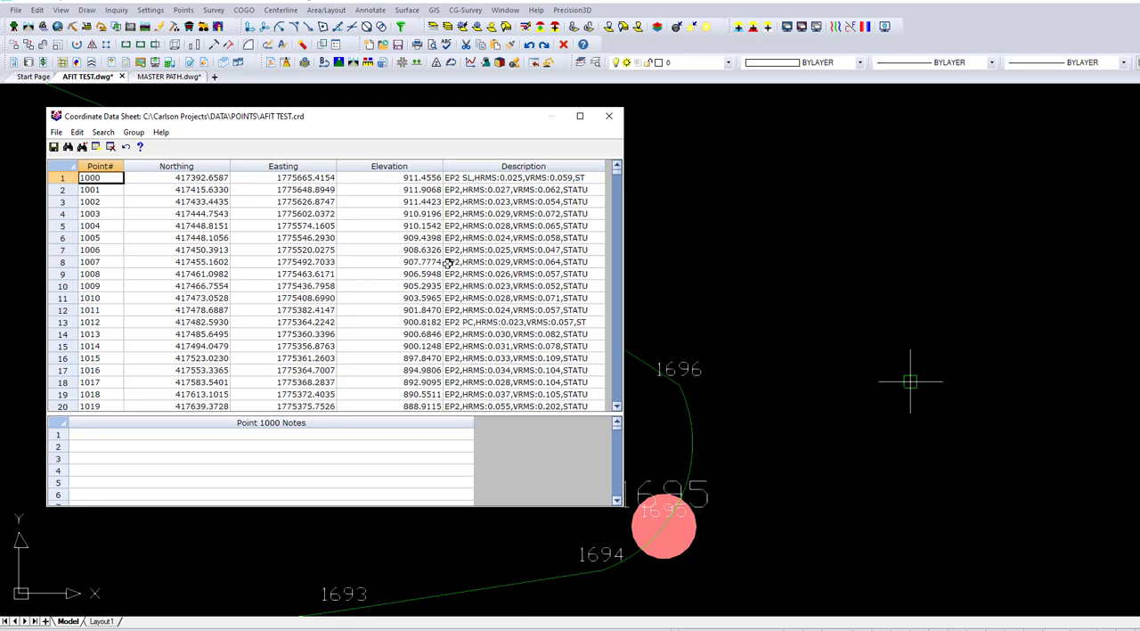
- Change point 1697's description to 'ep4 PT' and save and exit the sheet
{"action": "left_click", "coordinate": [102, 132]}
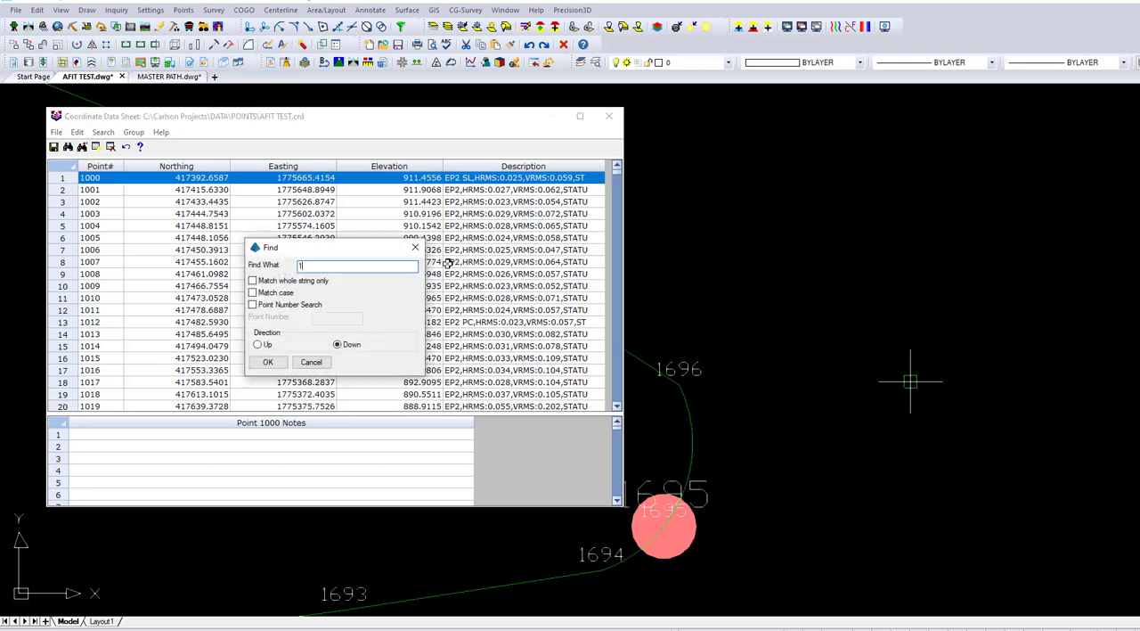
{"action": "type", "text": "694"}
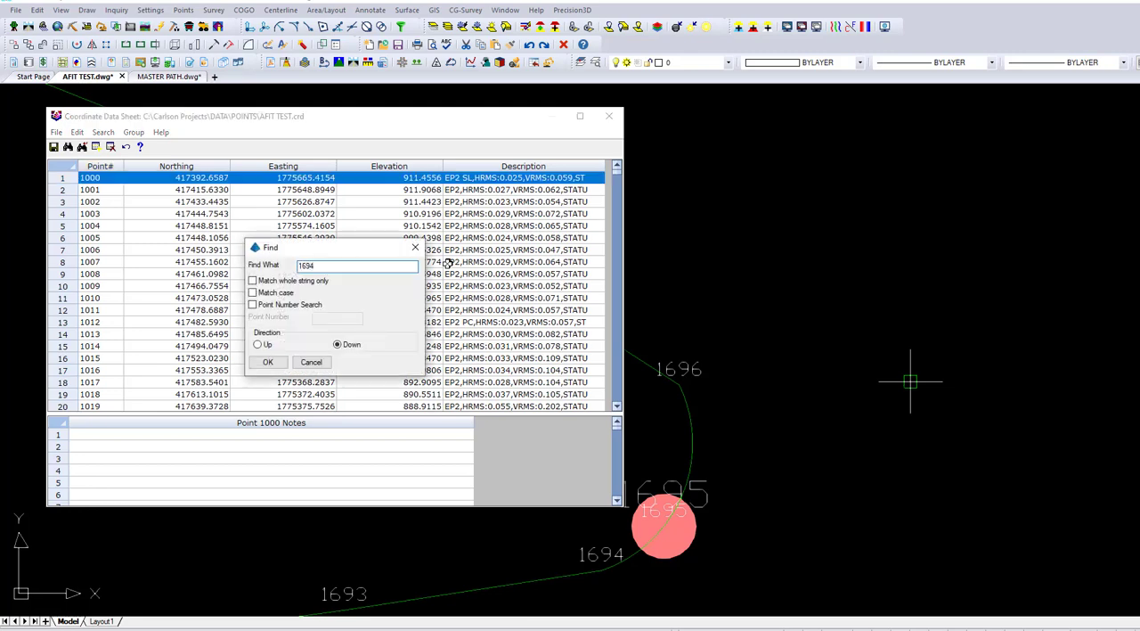
{"action": "left_click", "coordinate": [267, 362]}
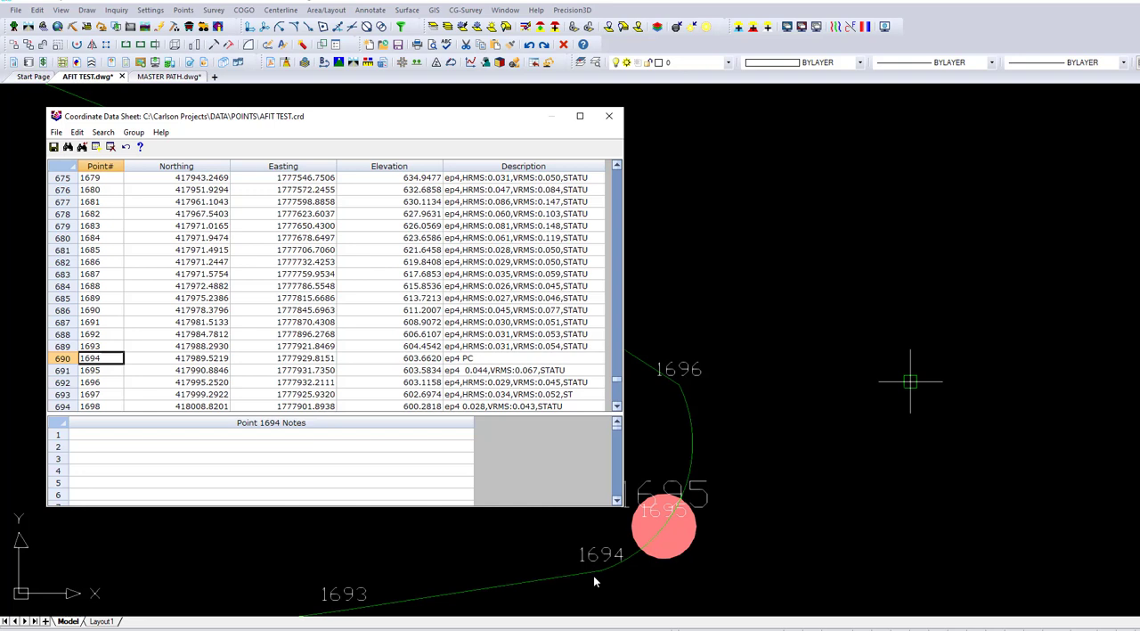
{"action": "mouse_move", "coordinate": [681, 397]}
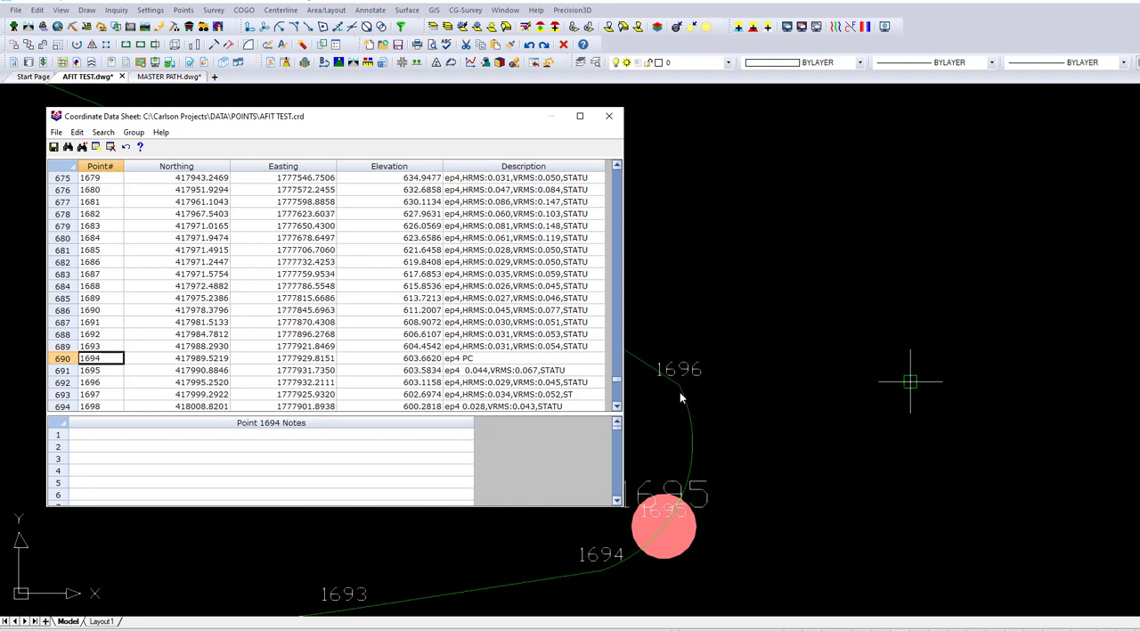
{"action": "scroll", "scroll_direction": "down", "scroll_amount": 3}
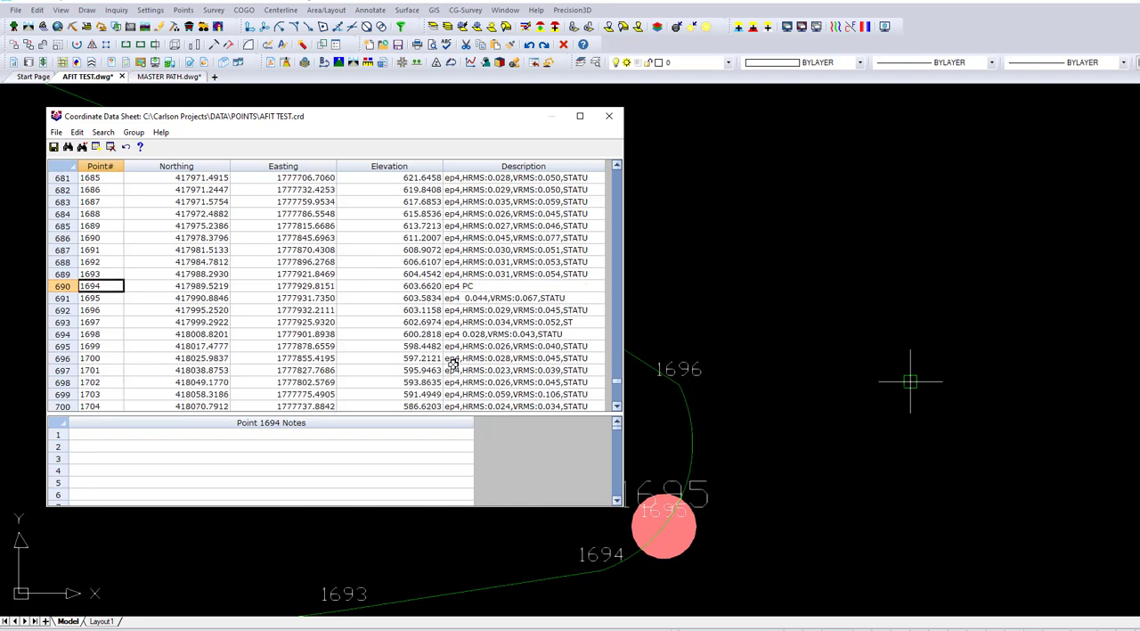
{"action": "mouse_move", "coordinate": [278, 333]}
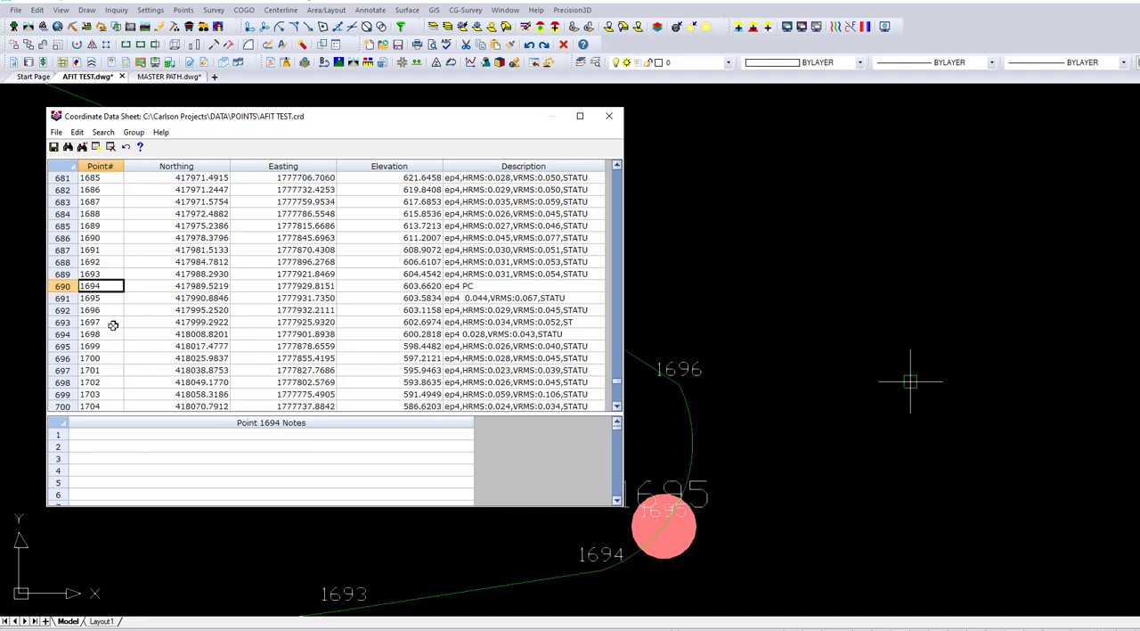
{"action": "mouse_move", "coordinate": [112, 345]}
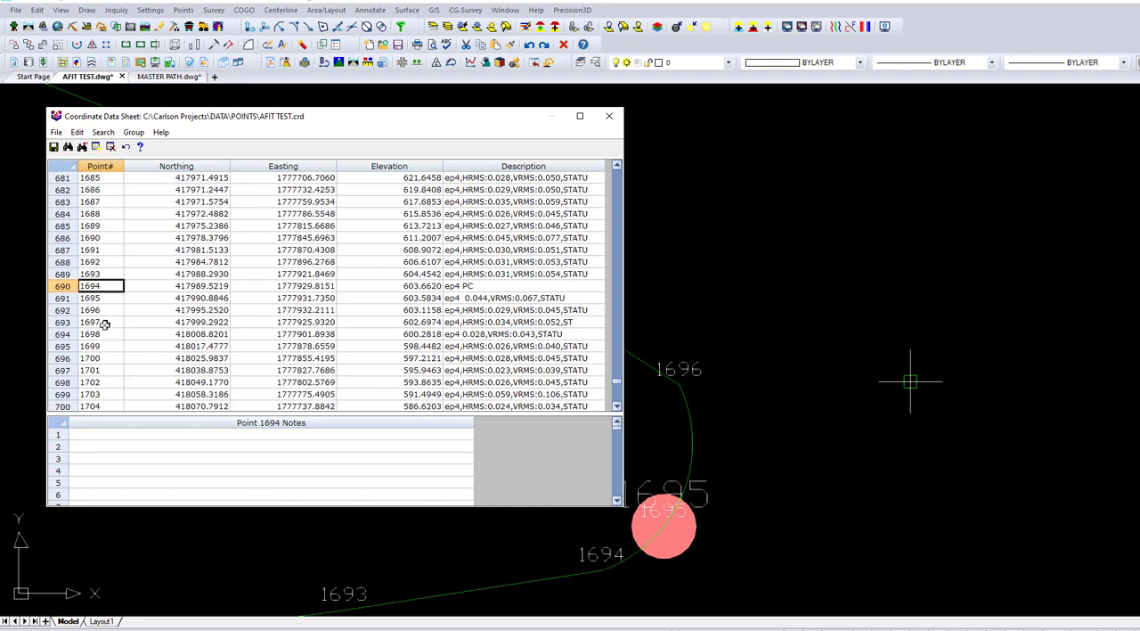
{"action": "left_click", "coordinate": [508, 322]}
{"action": "type", "text": "ep4 PT"}
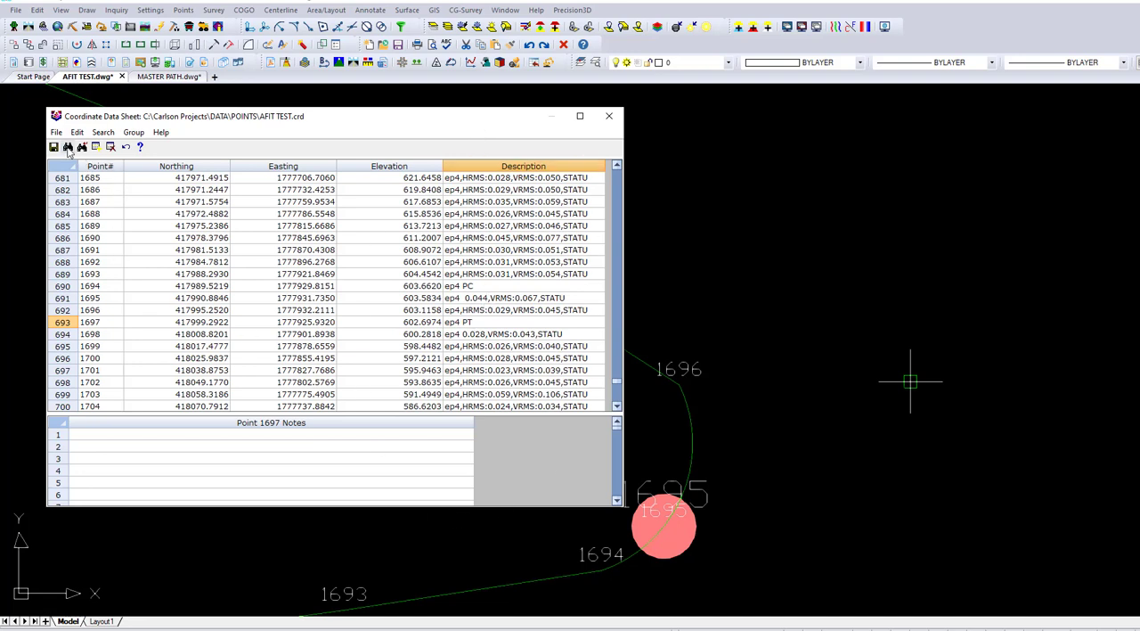
{"action": "left_click", "coordinate": [56, 132]}
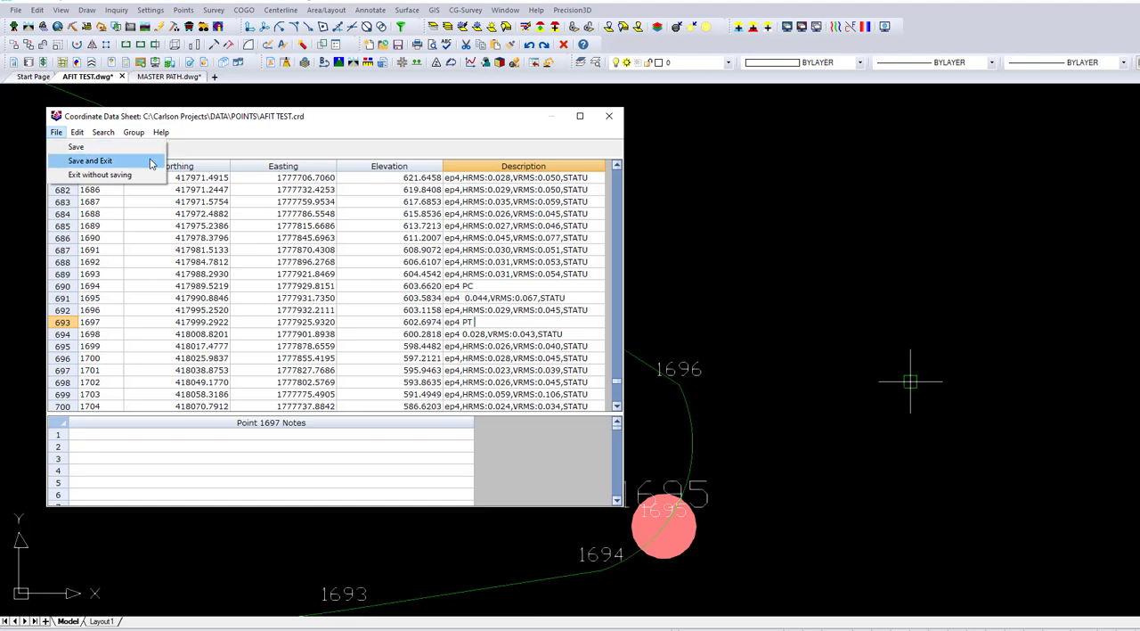
{"action": "left_click", "coordinate": [90, 161]}
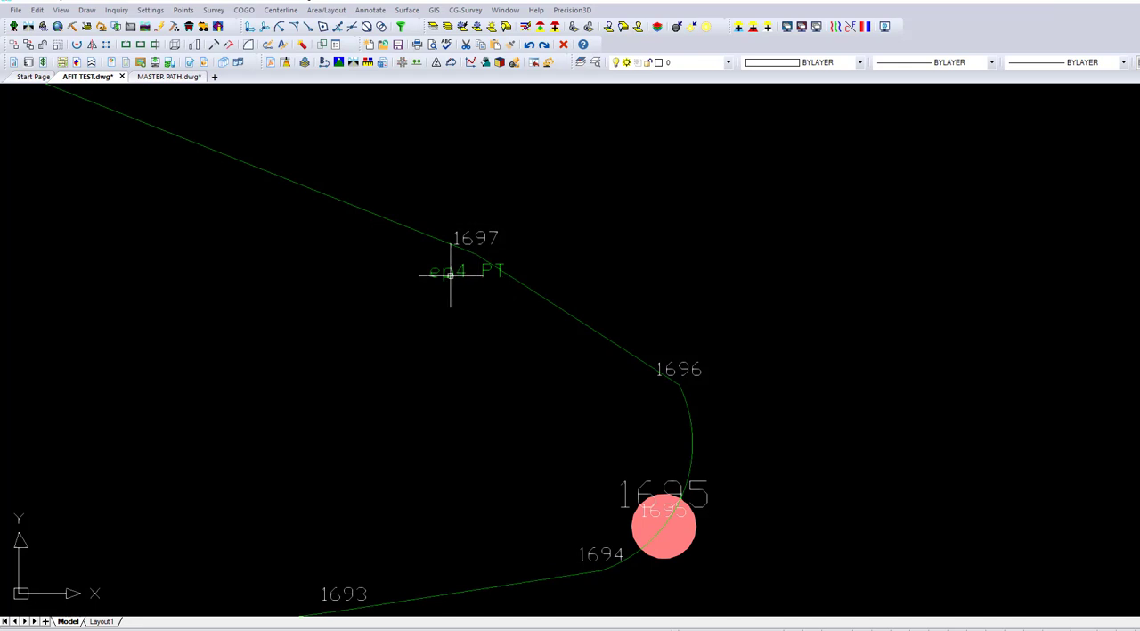
{"action": "mouse_move", "coordinate": [486, 242]}
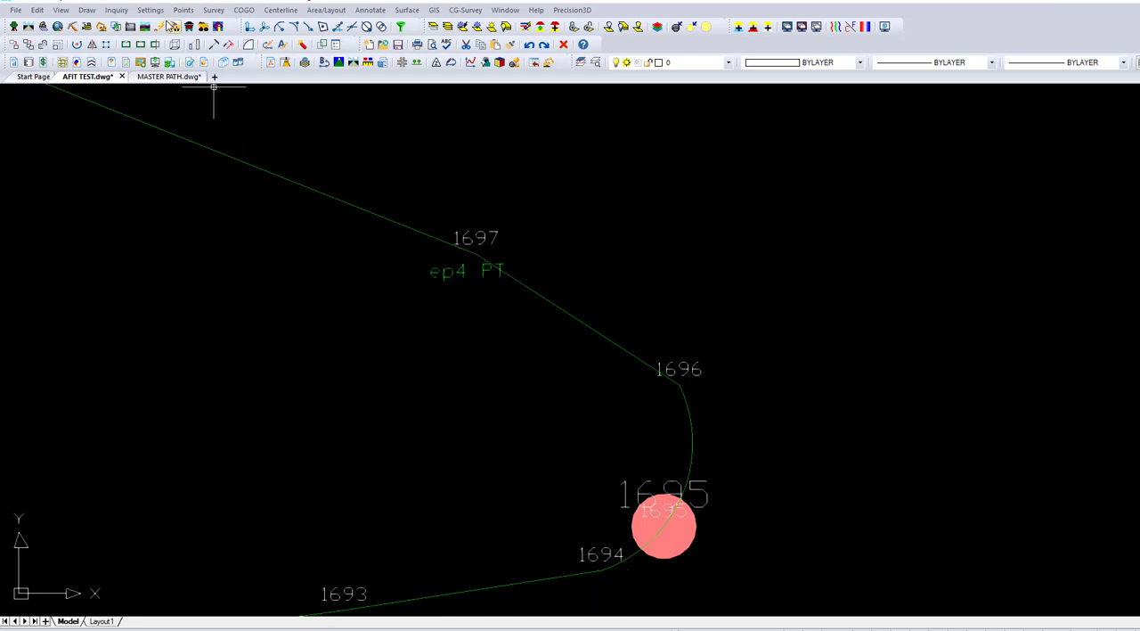
- Rerun Draw Field to Finish with the default options
{"action": "left_click", "coordinate": [213, 10]}
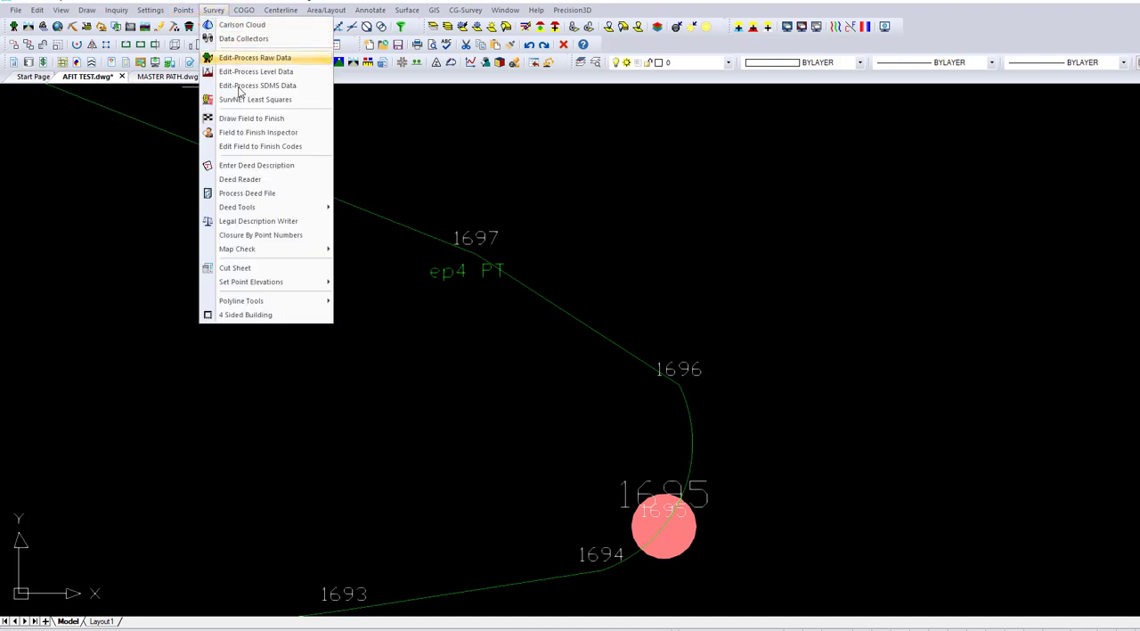
{"action": "left_click", "coordinate": [251, 117]}
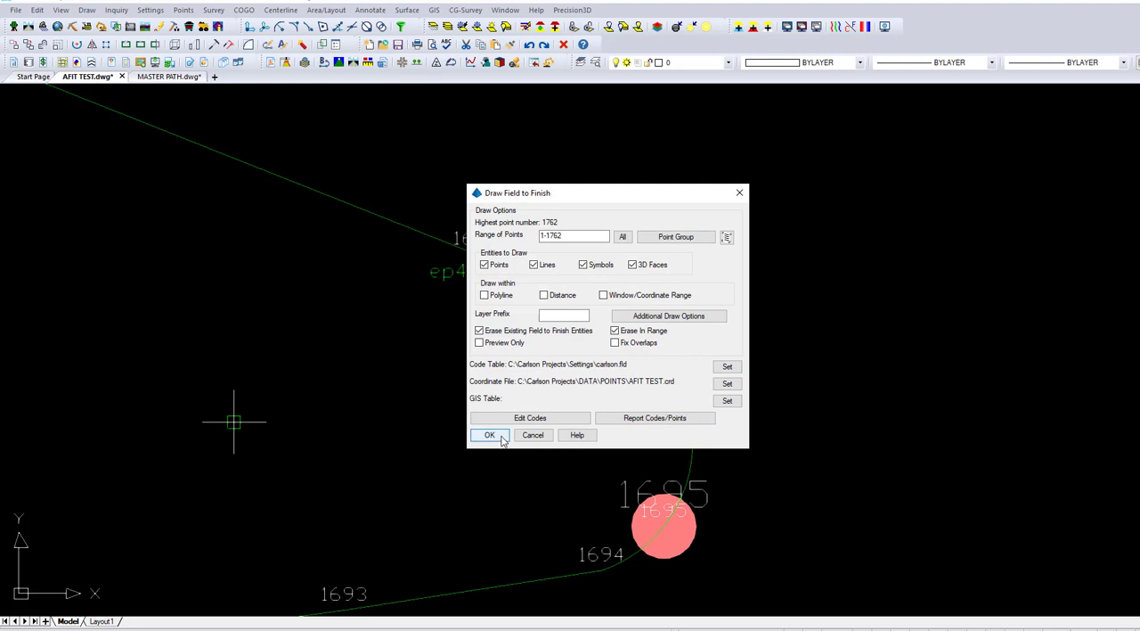
{"action": "left_click", "coordinate": [488, 434]}
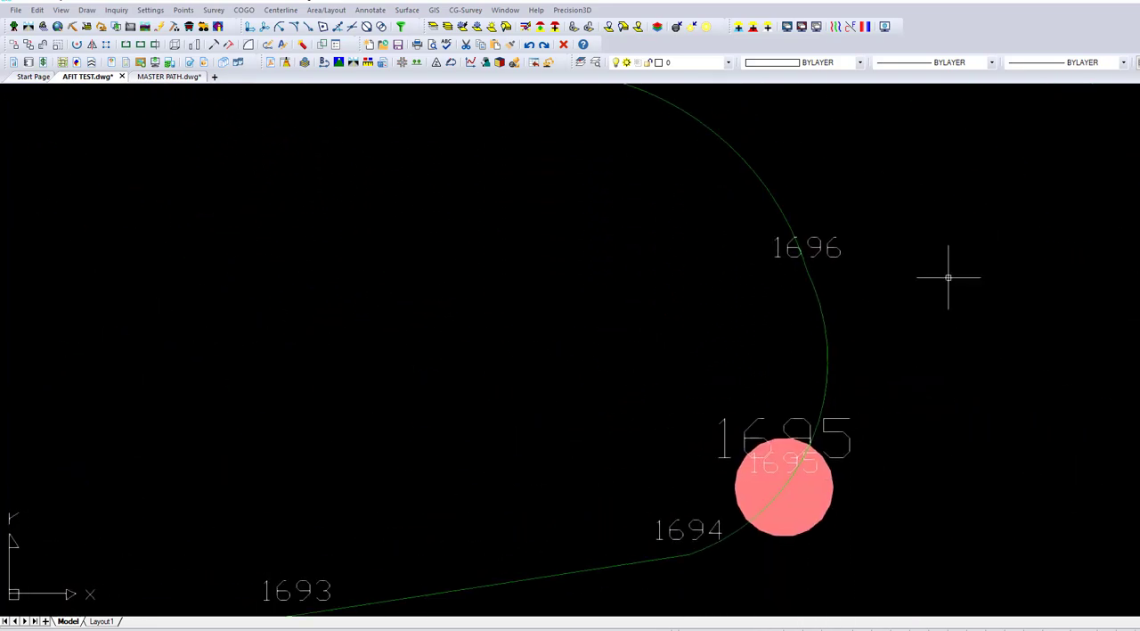
- Zoom out on the drawing to view the linework through points 1694–1697
{"action": "scroll", "scroll_direction": "down", "scroll_amount": 3}
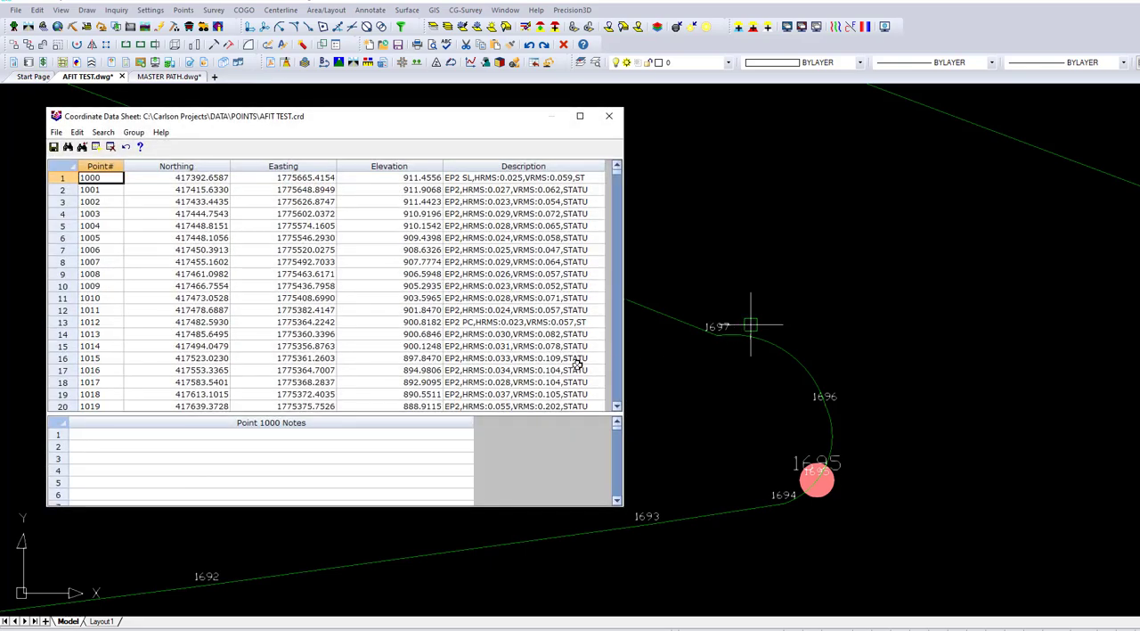
- Find point 1697, remove its PT code, and add AFIT to point 1695's description
{"action": "left_click", "coordinate": [102, 132]}
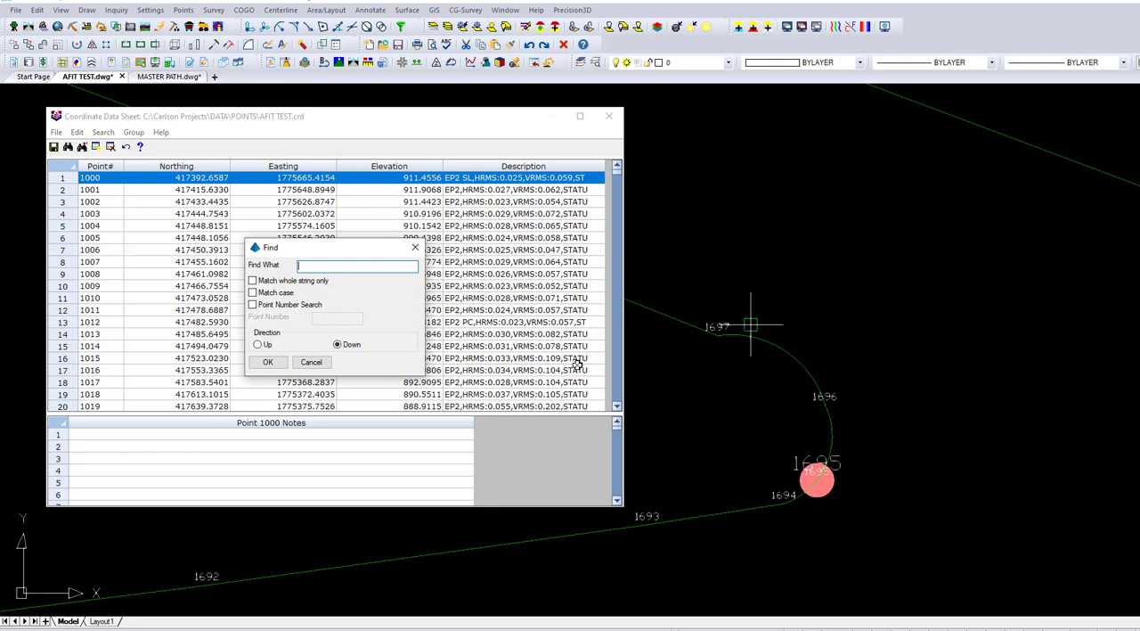
{"action": "type", "text": "1697"}
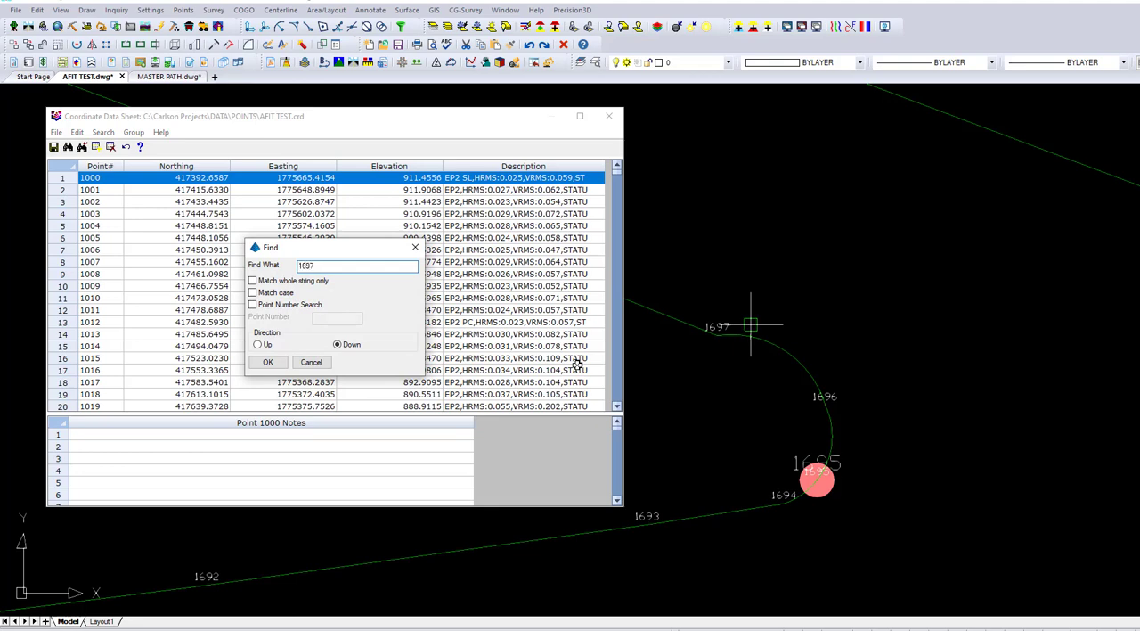
{"action": "left_click", "coordinate": [267, 362]}
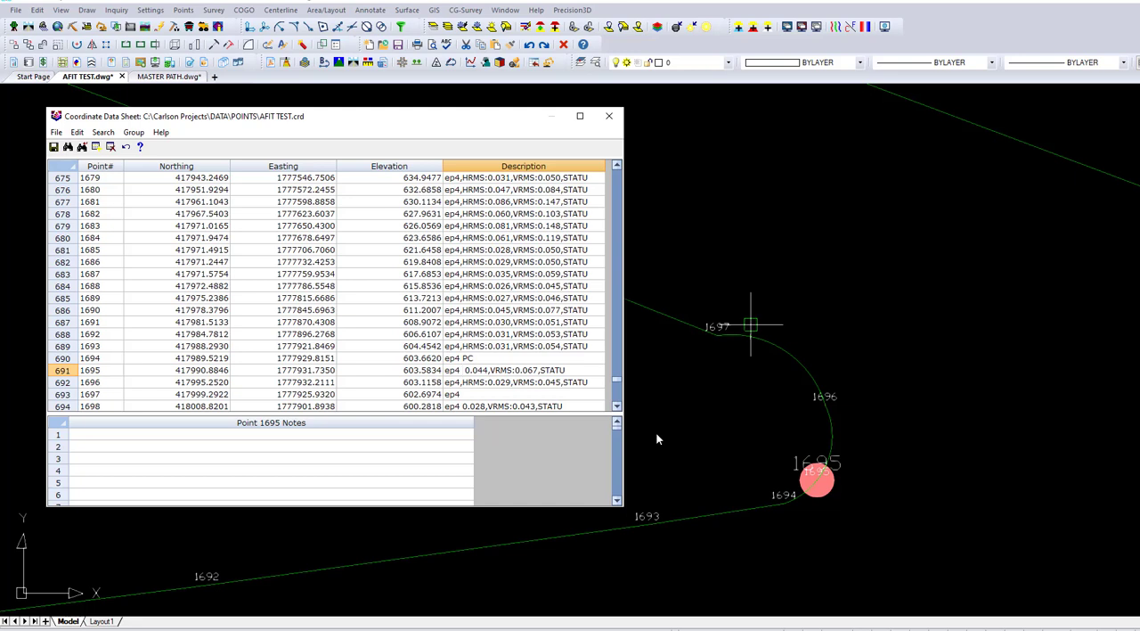
{"action": "type", "text": "AFIT"}
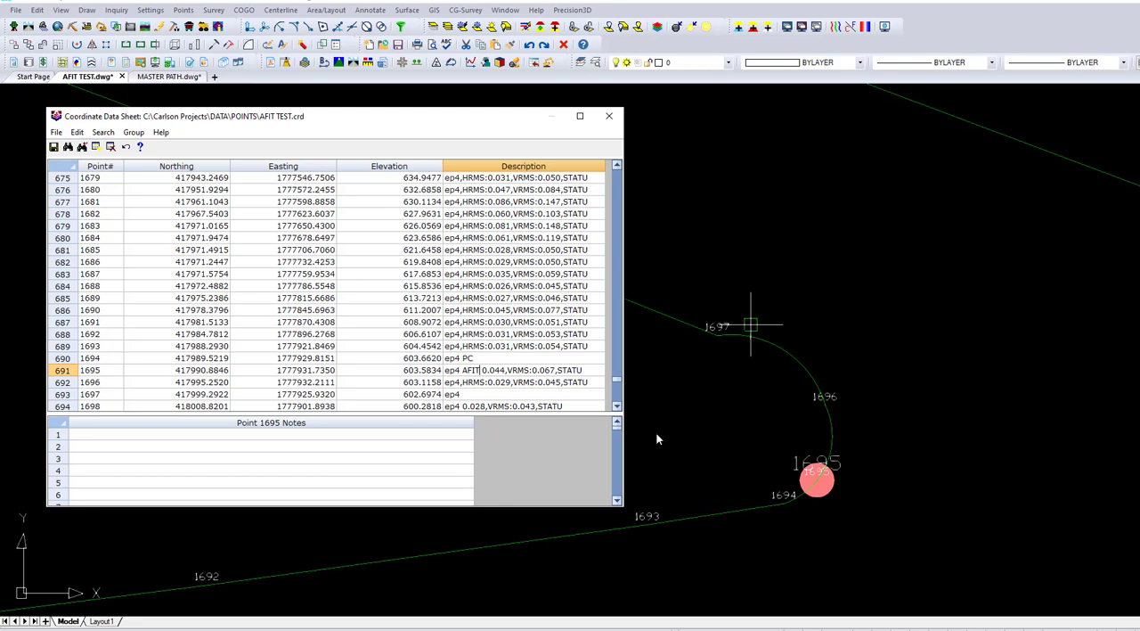
{"action": "mouse_move", "coordinate": [613, 424]}
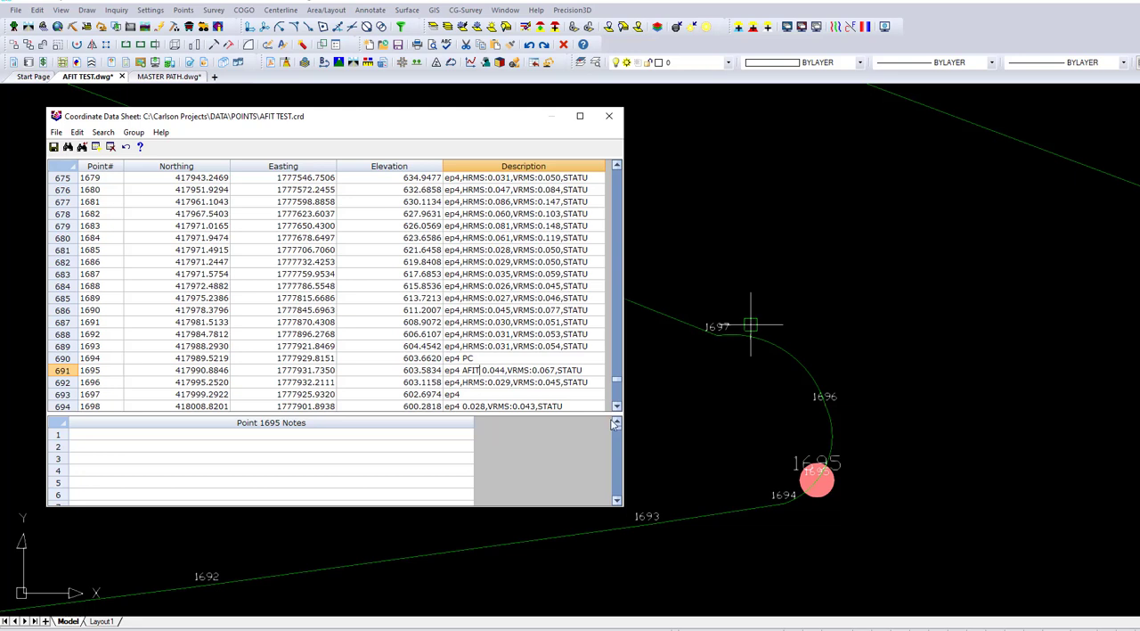
{"action": "left_click", "coordinate": [56, 132]}
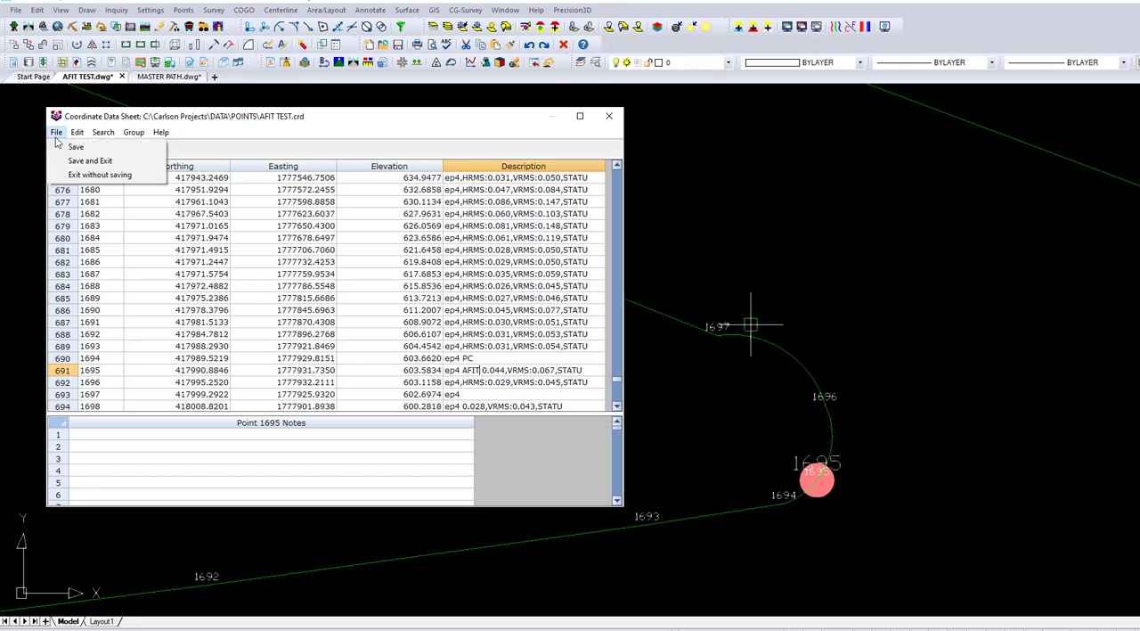
{"action": "mouse_move", "coordinate": [90, 160]}
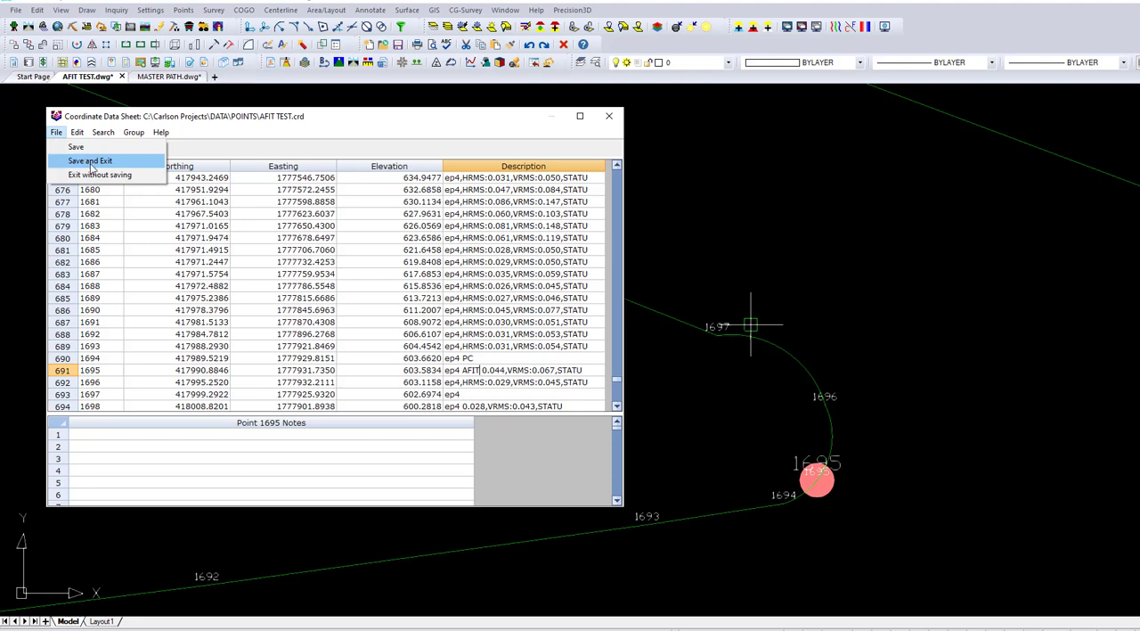
- Save the point edits and rerun Draw Field to Finish using the new AFIT code
{"action": "left_click", "coordinate": [90, 160]}
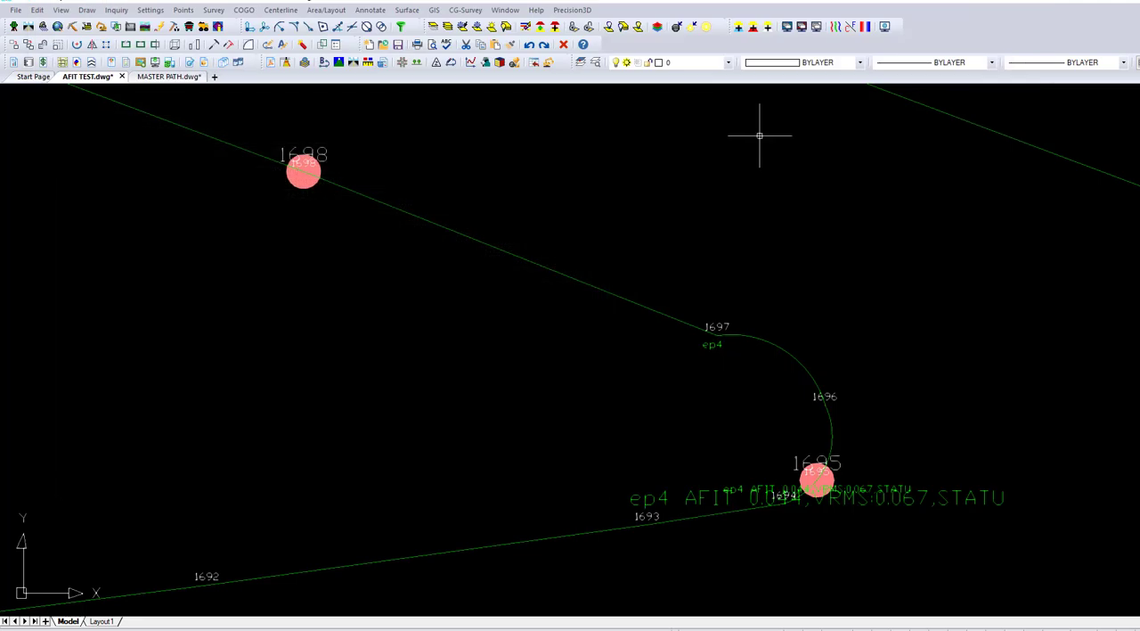
{"action": "mouse_move", "coordinate": [437, 101]}
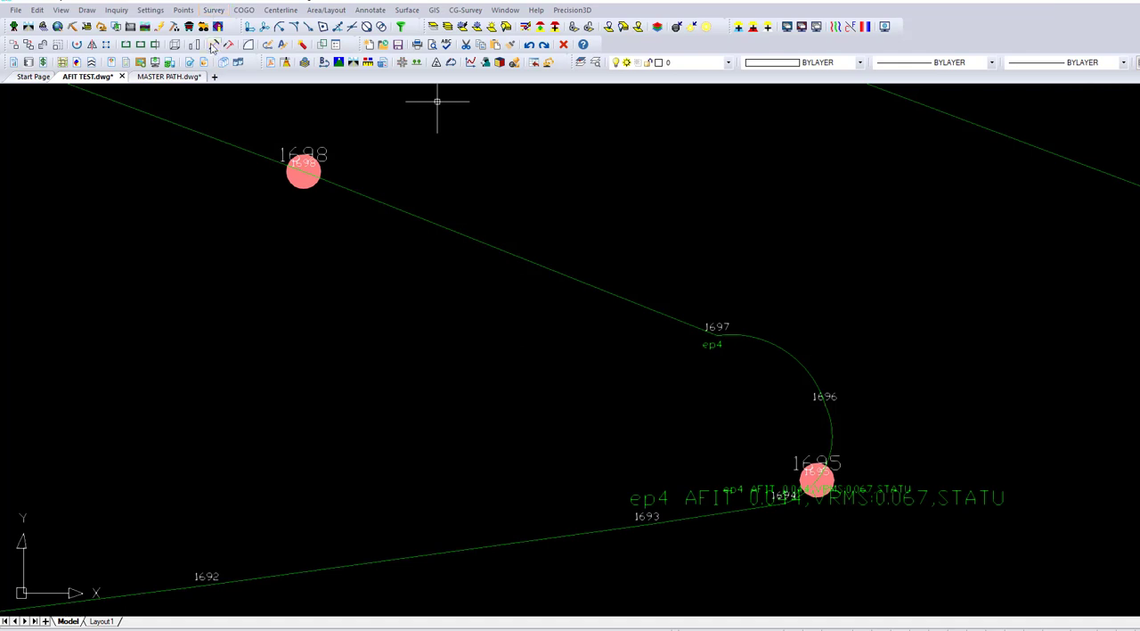
{"action": "left_click", "coordinate": [213, 10]}
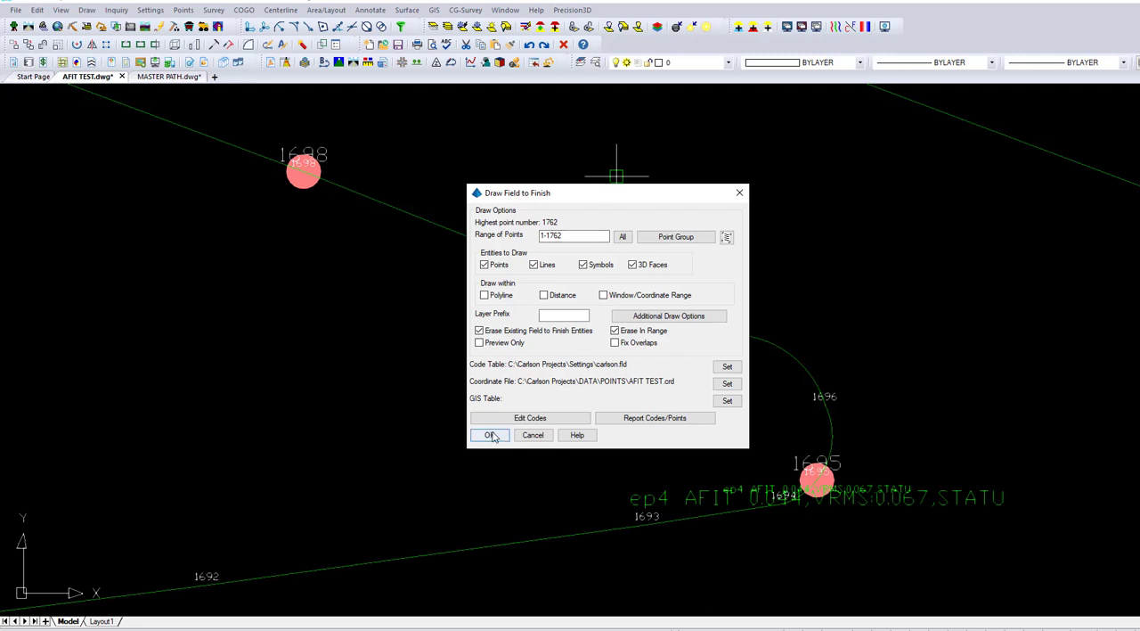
{"action": "left_click", "coordinate": [488, 434]}
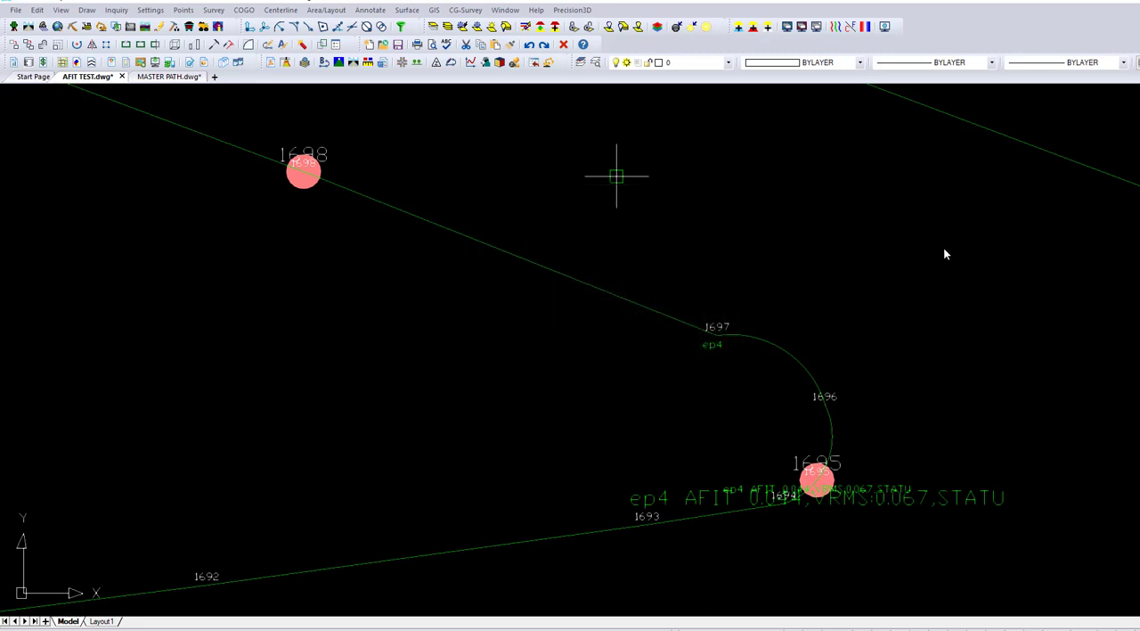
{"action": "mouse_move", "coordinate": [964, 261]}
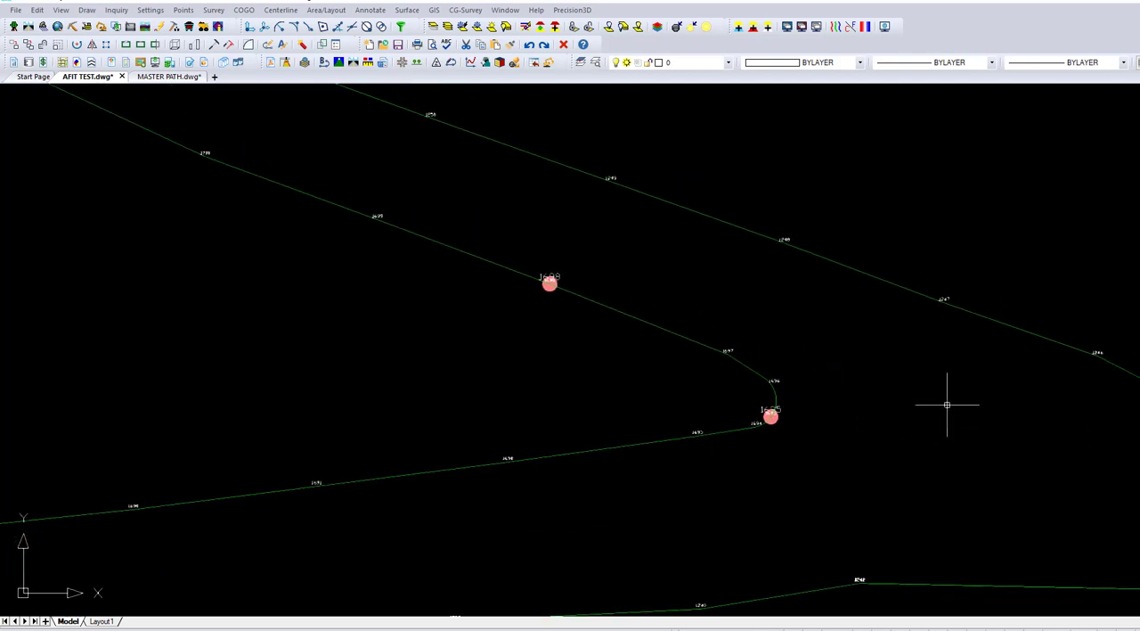
{"action": "mouse_move", "coordinate": [100, 194]}
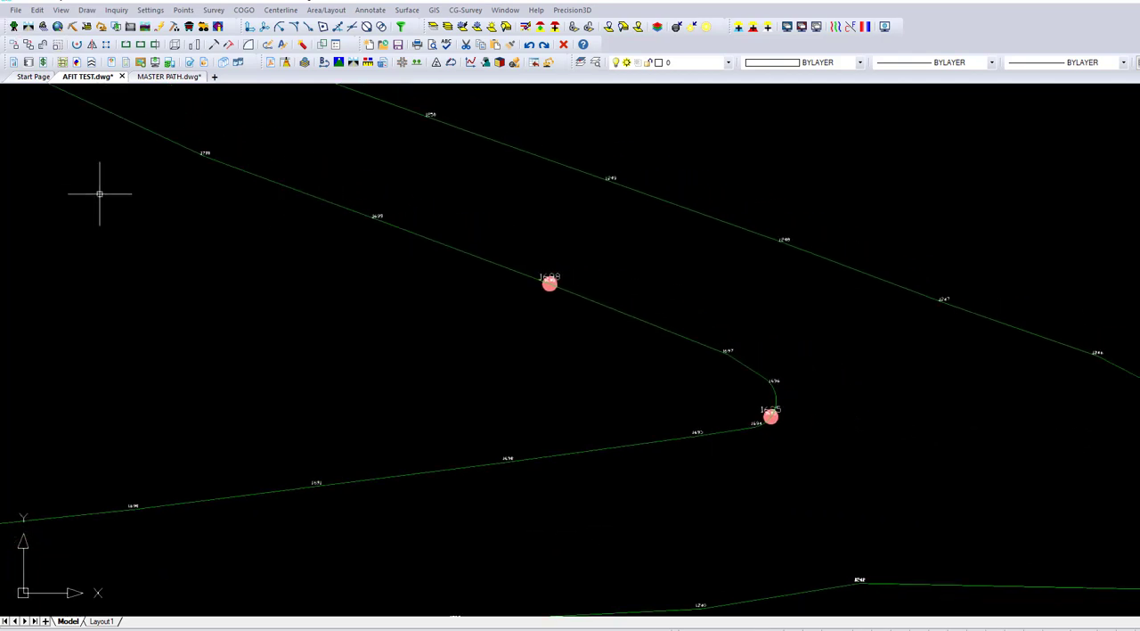
{"action": "mouse_move", "coordinate": [341, 98]}
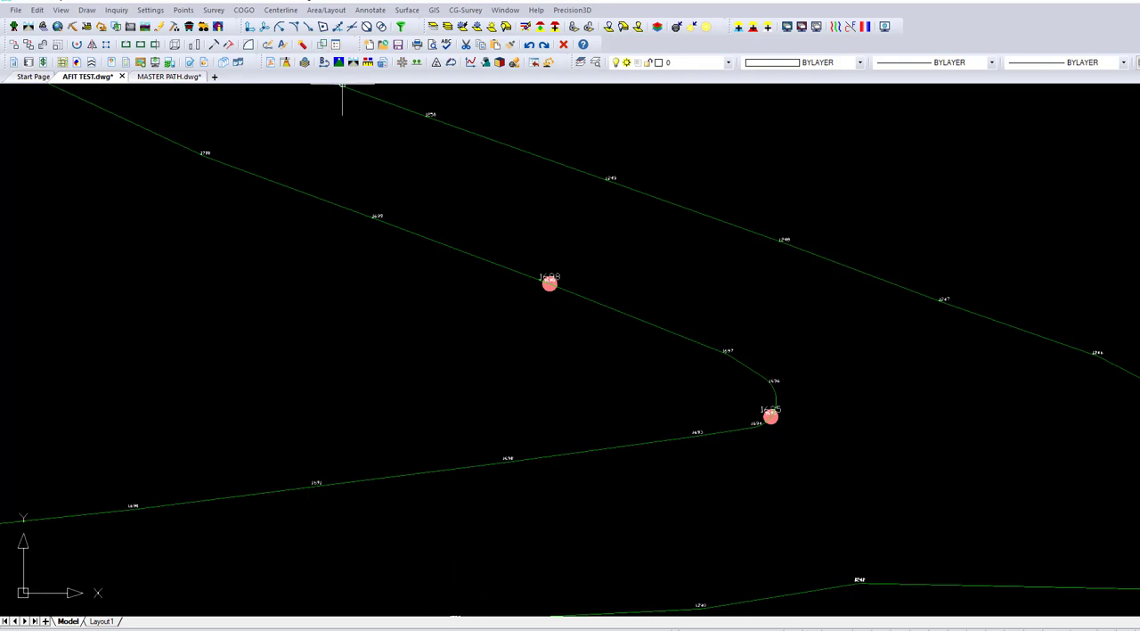